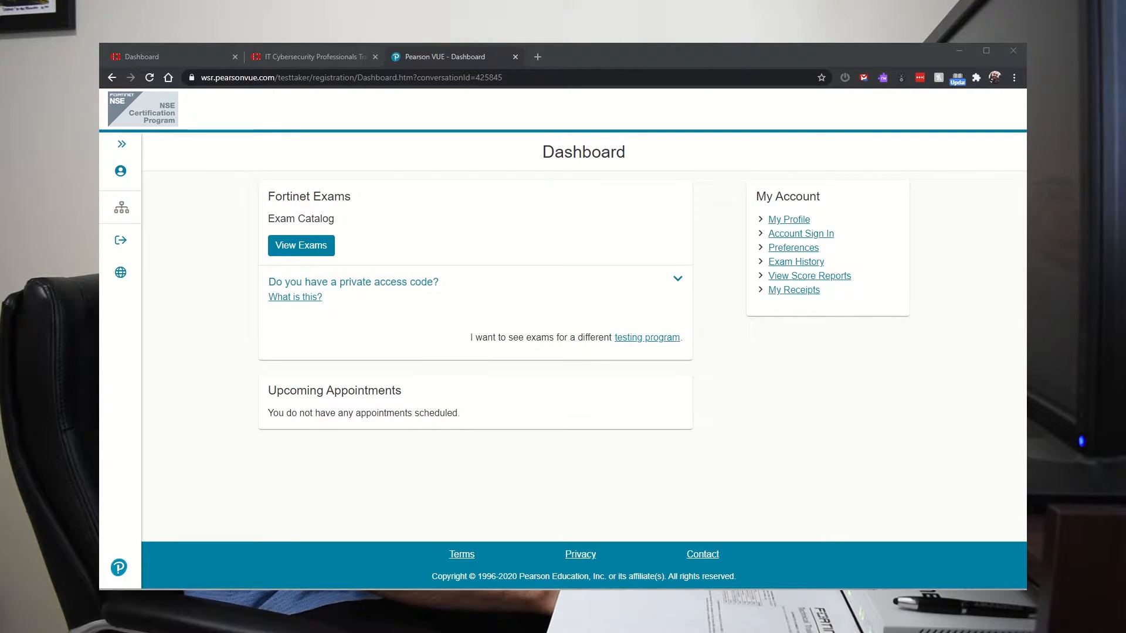
mouse_move(520, 438)
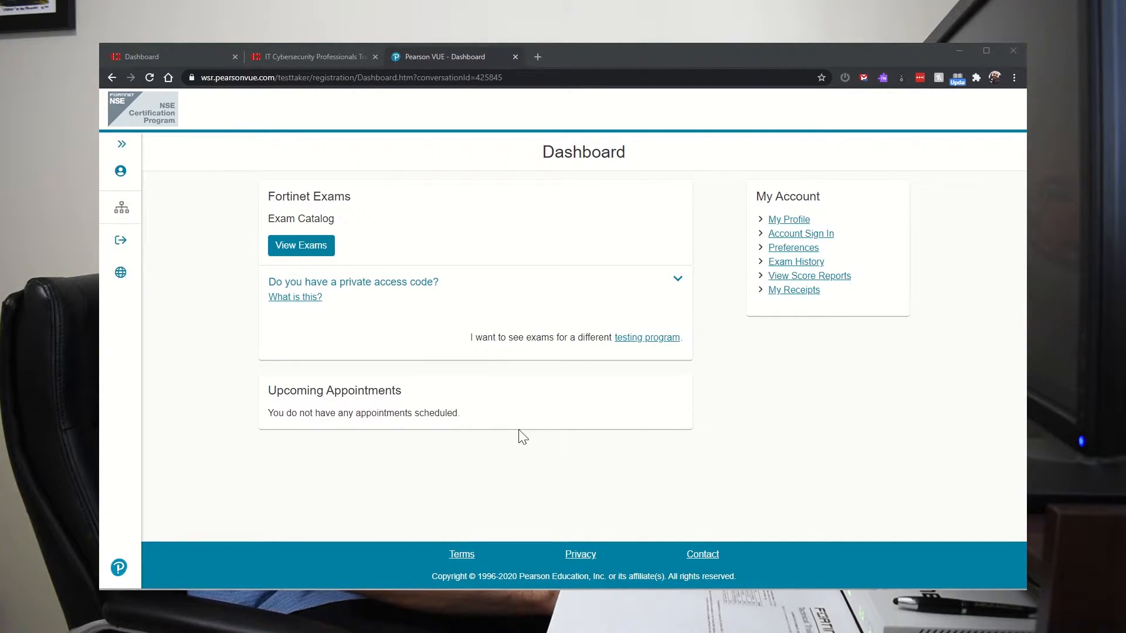
Bring up Exam History under My Account listing the Fortinet NSE 4 exam records.
left_click(796, 261)
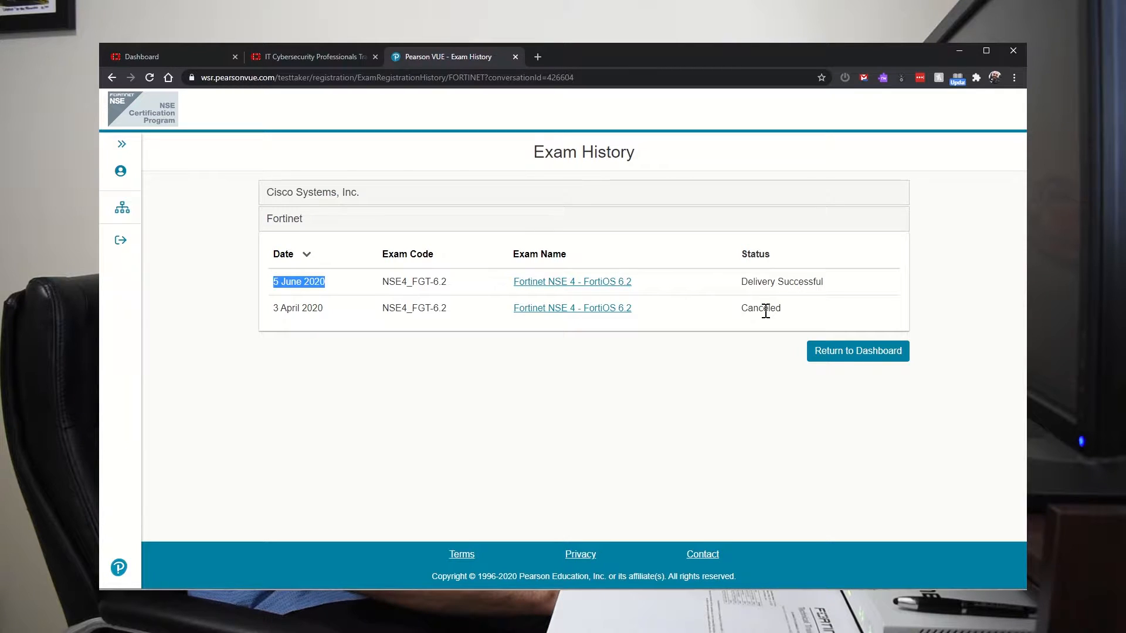
mouse_move(752, 307)
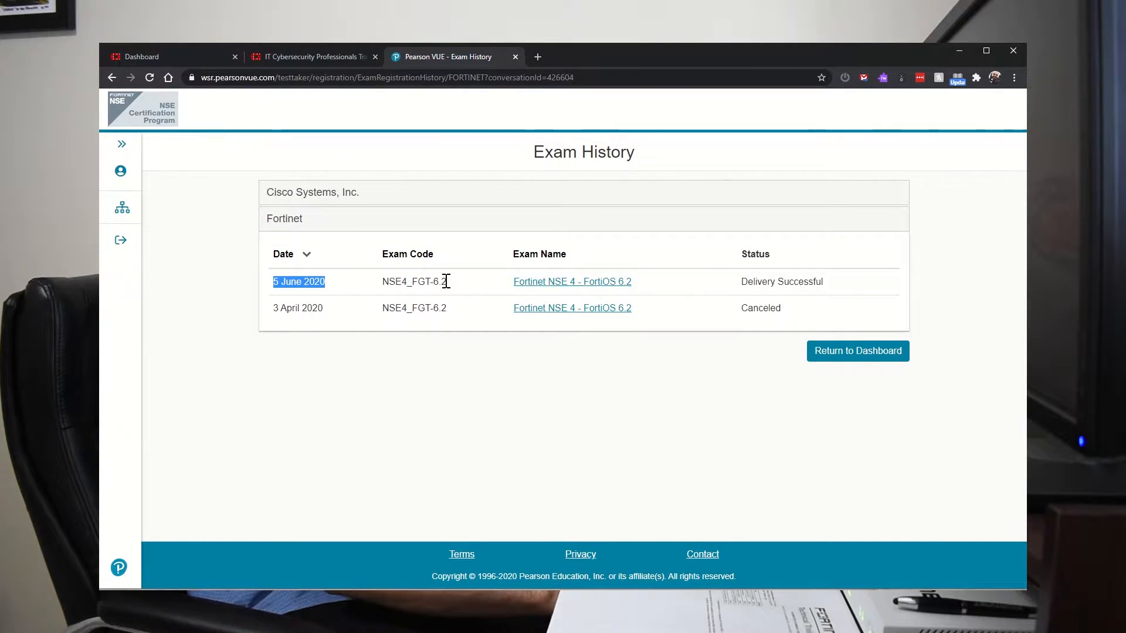
mouse_move(430, 285)
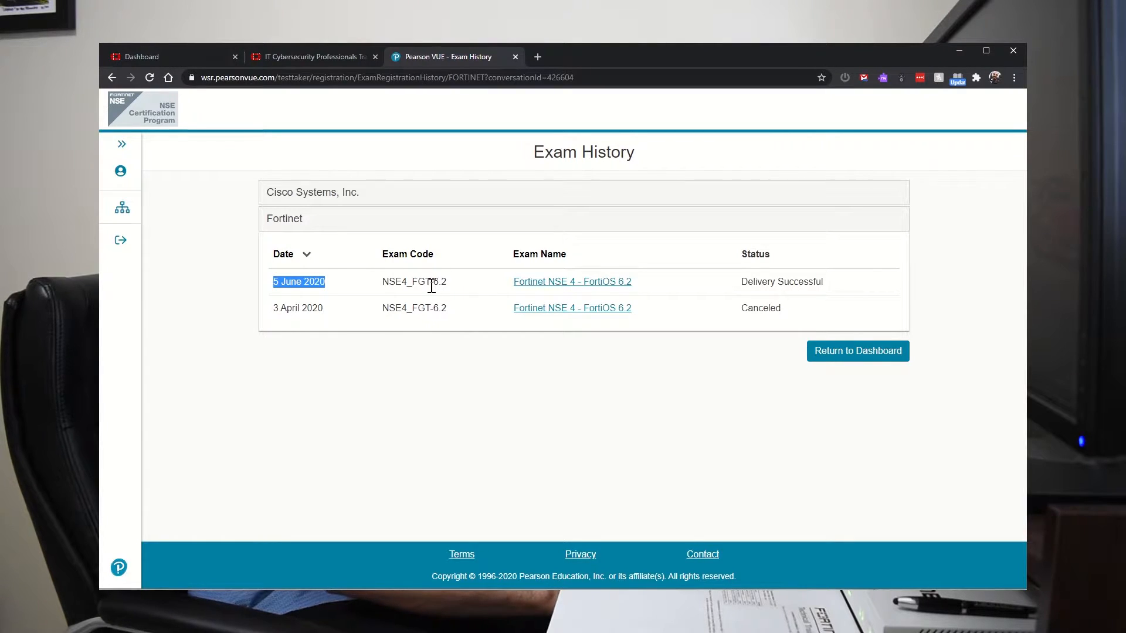
mouse_move(119, 209)
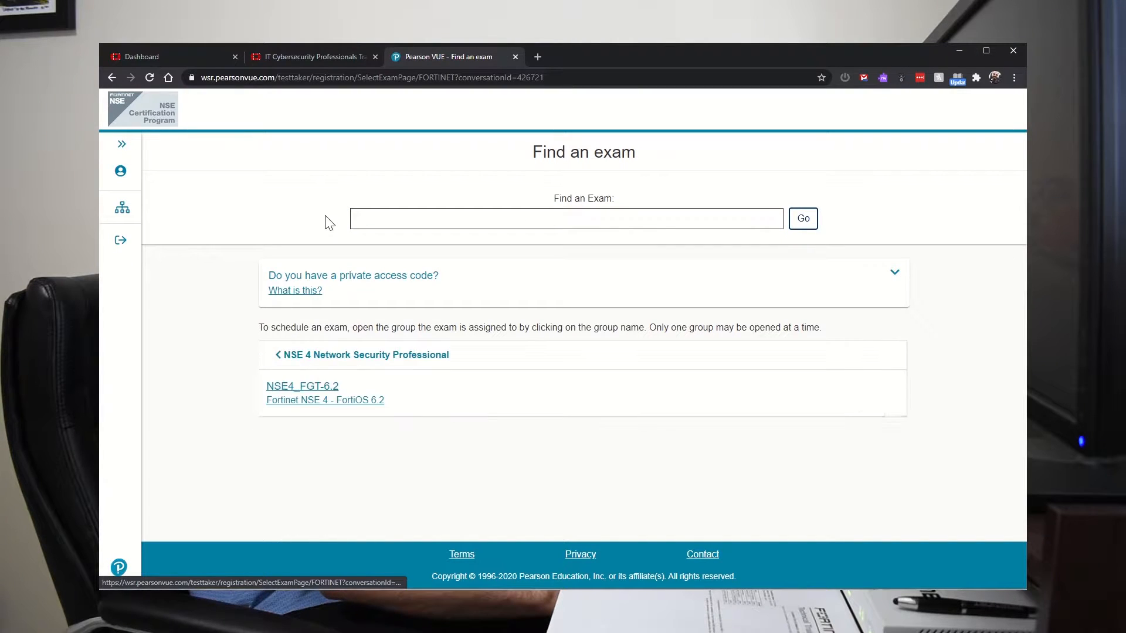
mouse_move(303, 394)
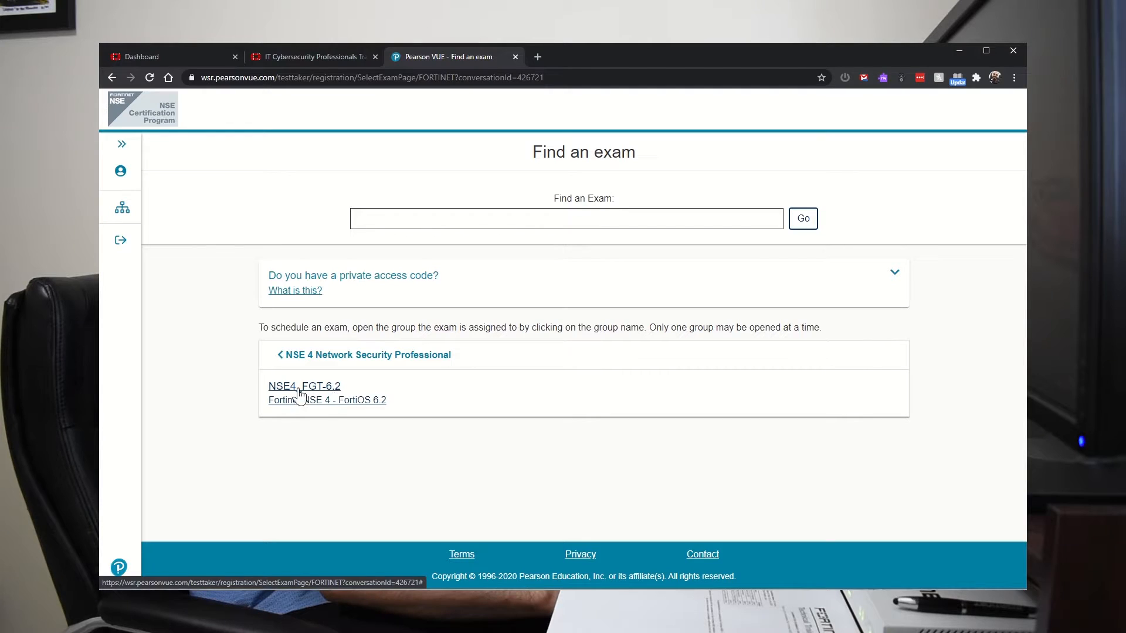
Select the NSE4_FGT-6.2 exam and continue with delivery at a local test center.
left_click(304, 387)
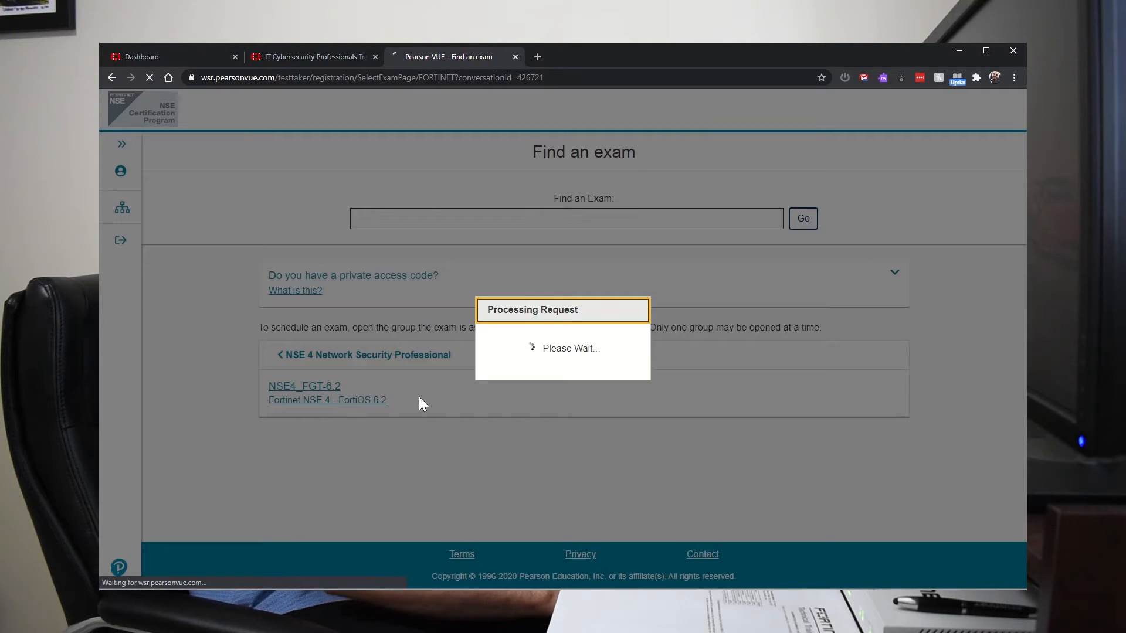
left_click(303, 386)
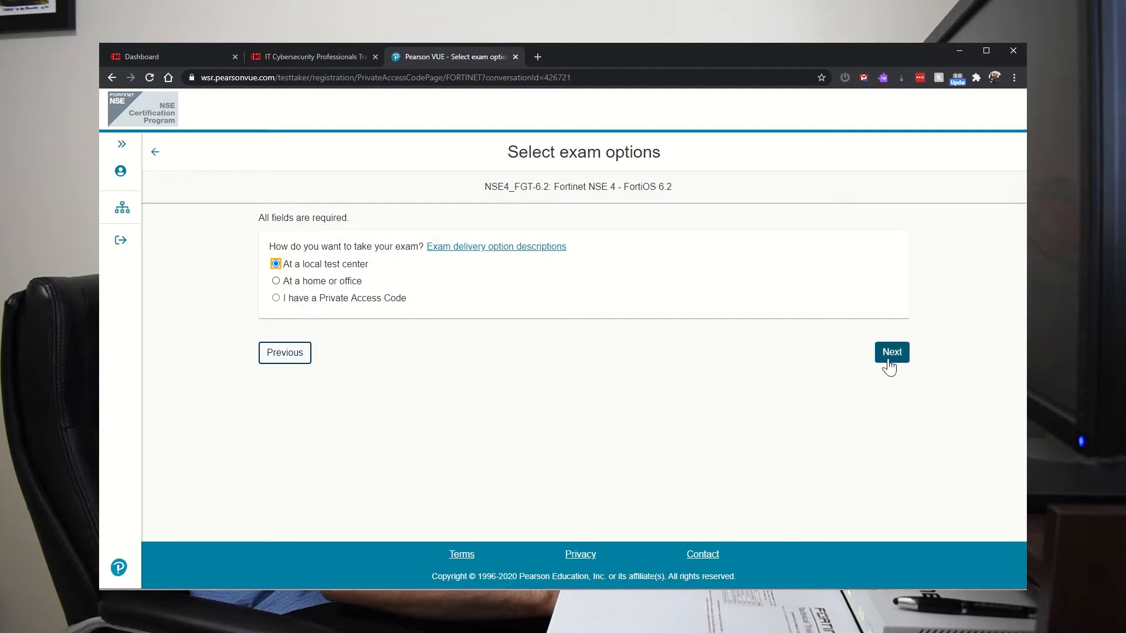
left_click(892, 352)
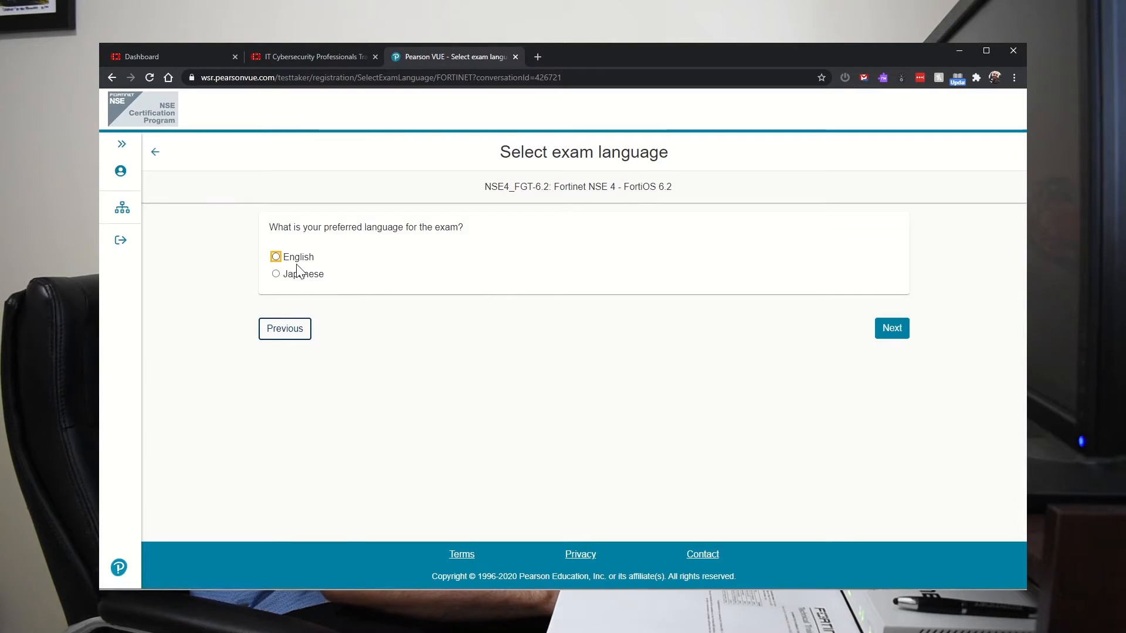
Keep English as the exam language and accept the exam details and price.
left_click(891, 328)
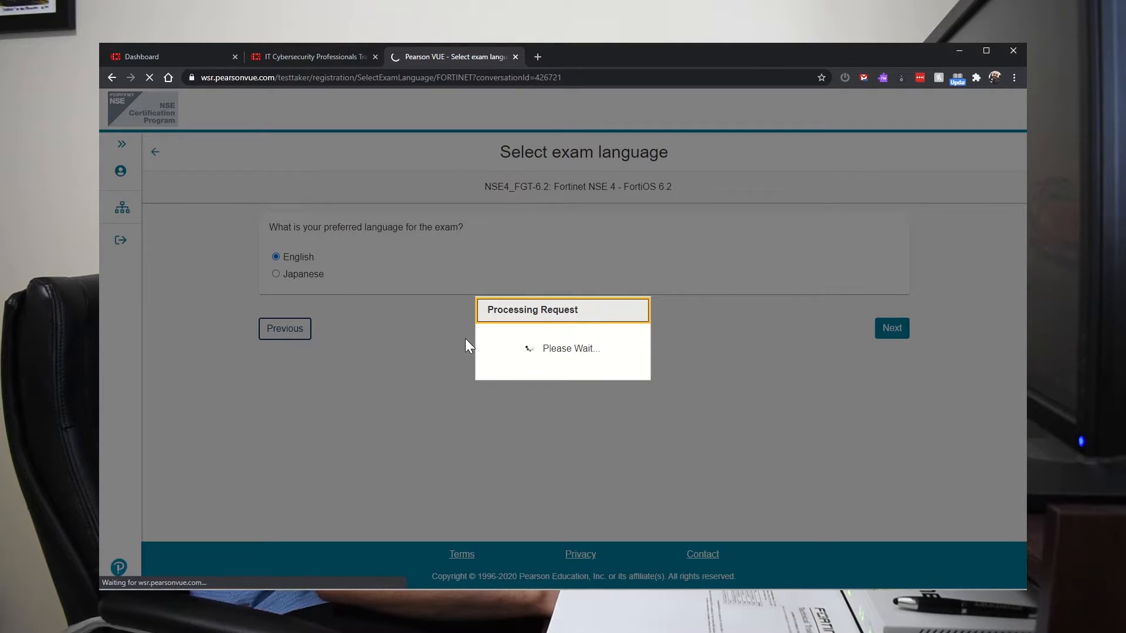
left_click(891, 328)
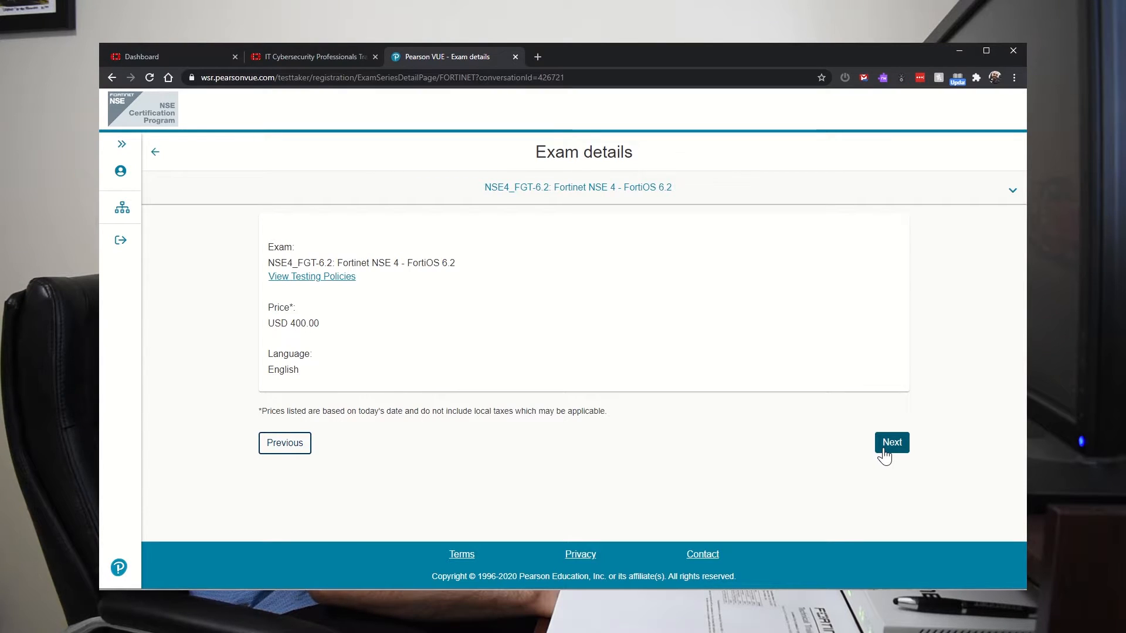
left_click(891, 443)
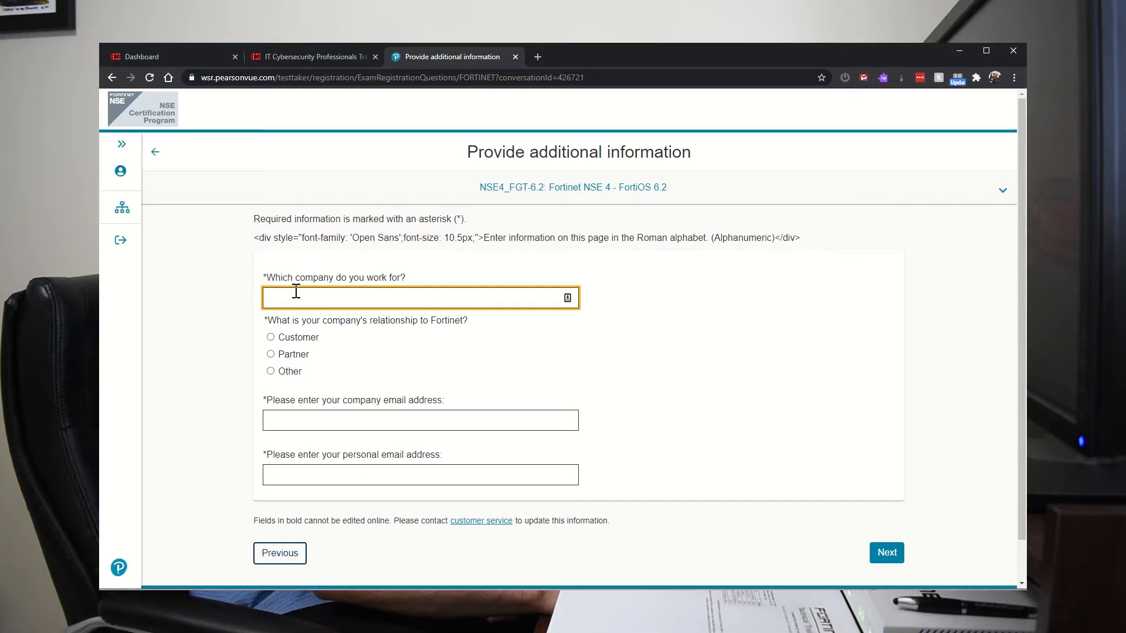
Point out the company name, company email and personal email boxes, leaving them empty, then move to the NSE Institute dashboard.
left_click(420, 420)
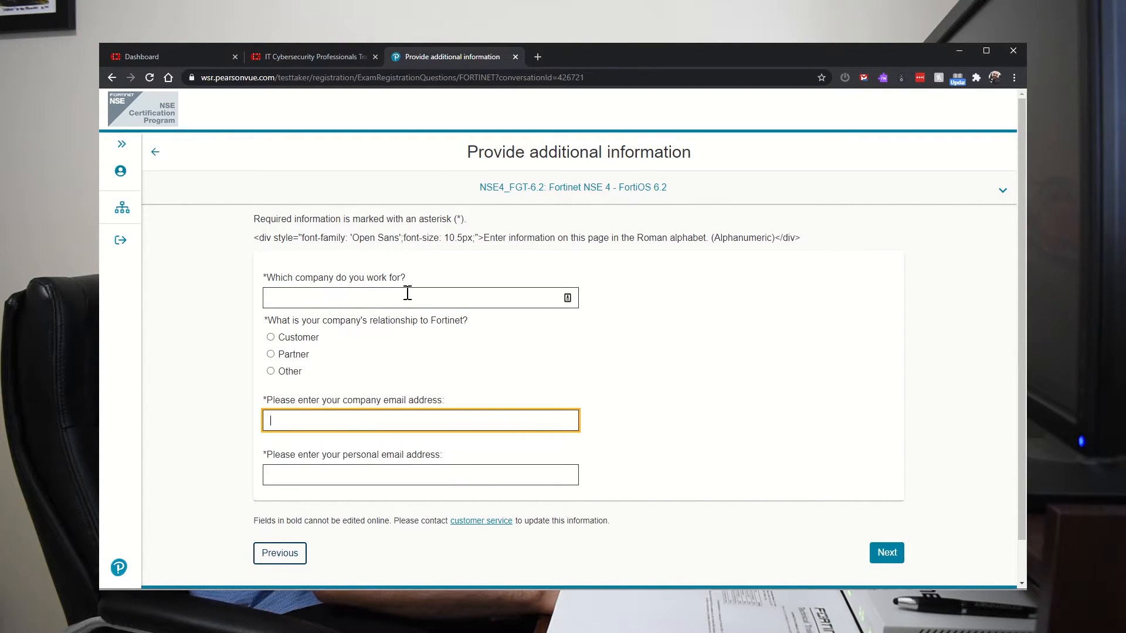
left_click(408, 298)
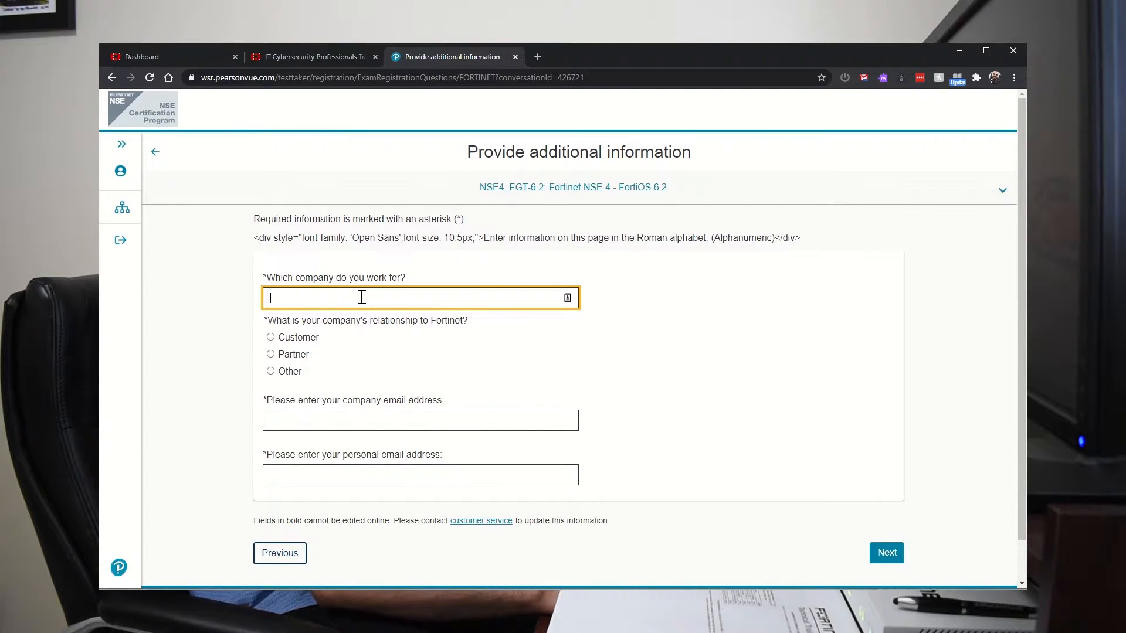
left_click(420, 420)
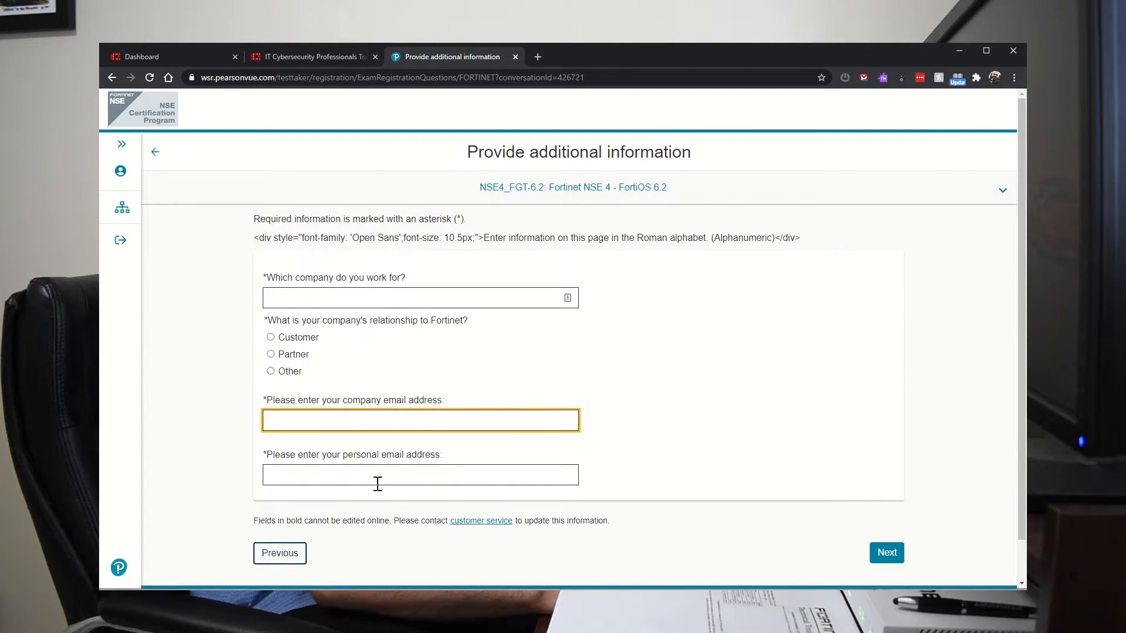
left_click(420, 476)
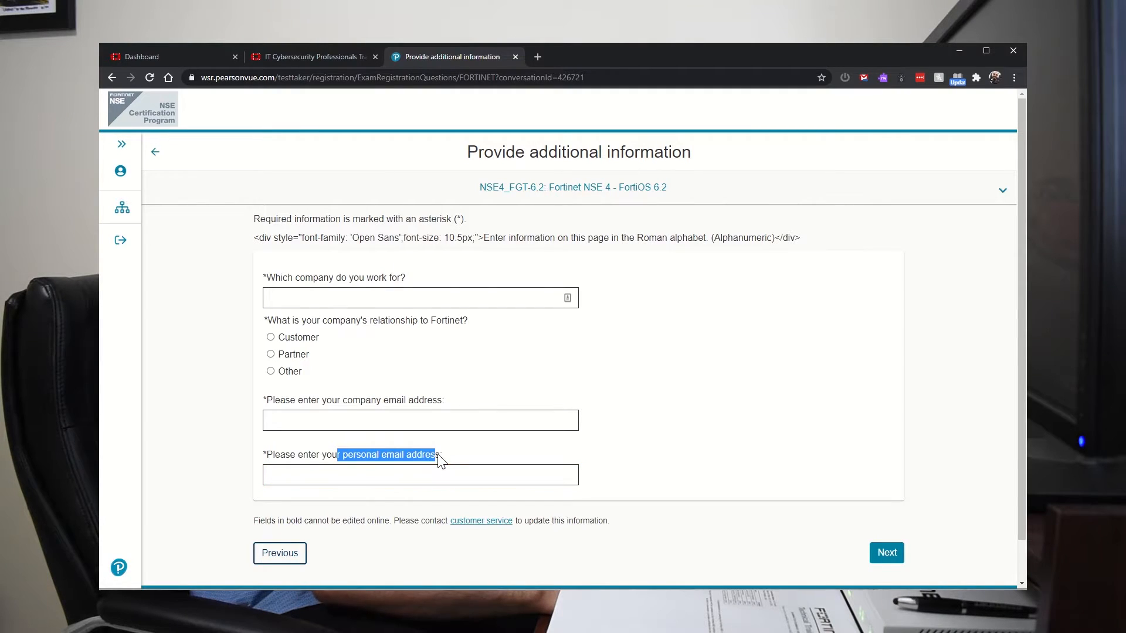
left_click(421, 420)
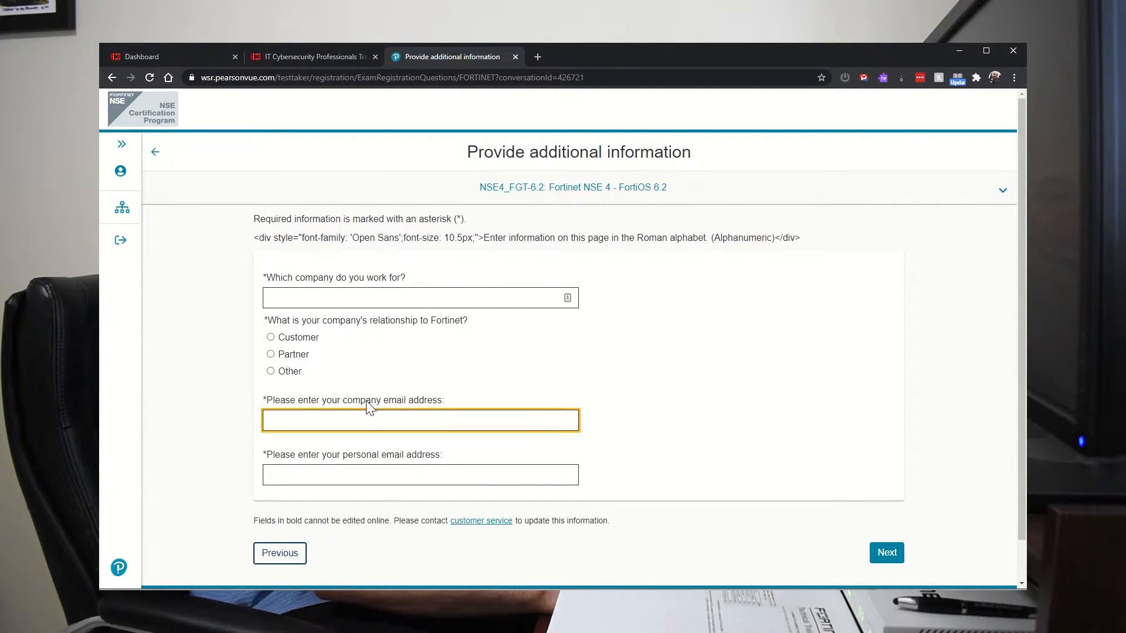
left_click(420, 420)
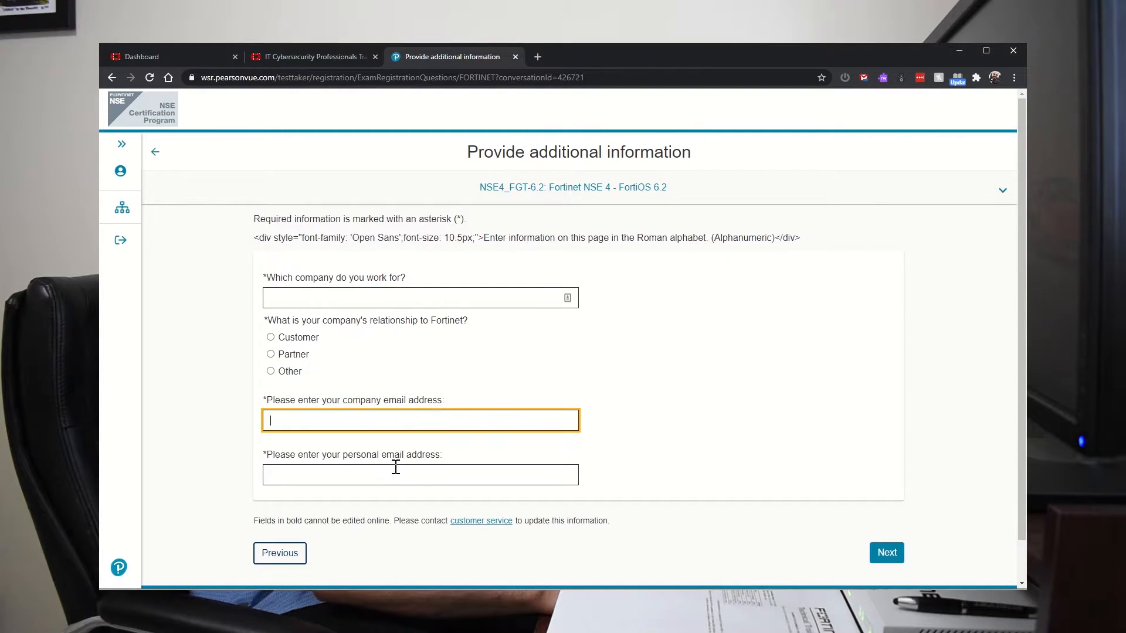
left_click(420, 475)
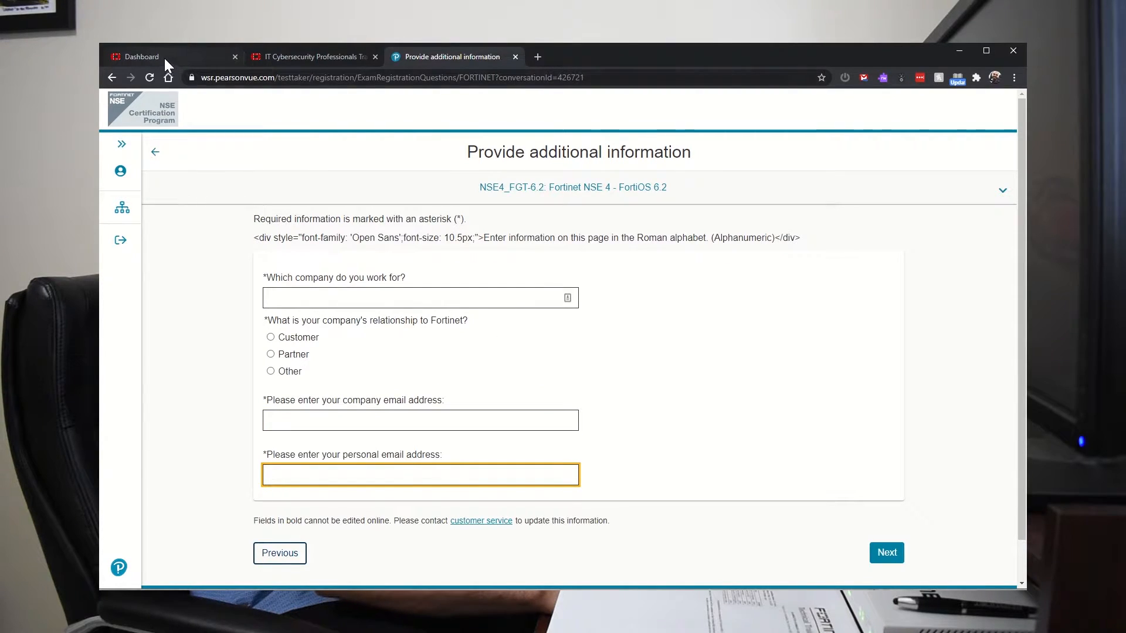
left_click(140, 57)
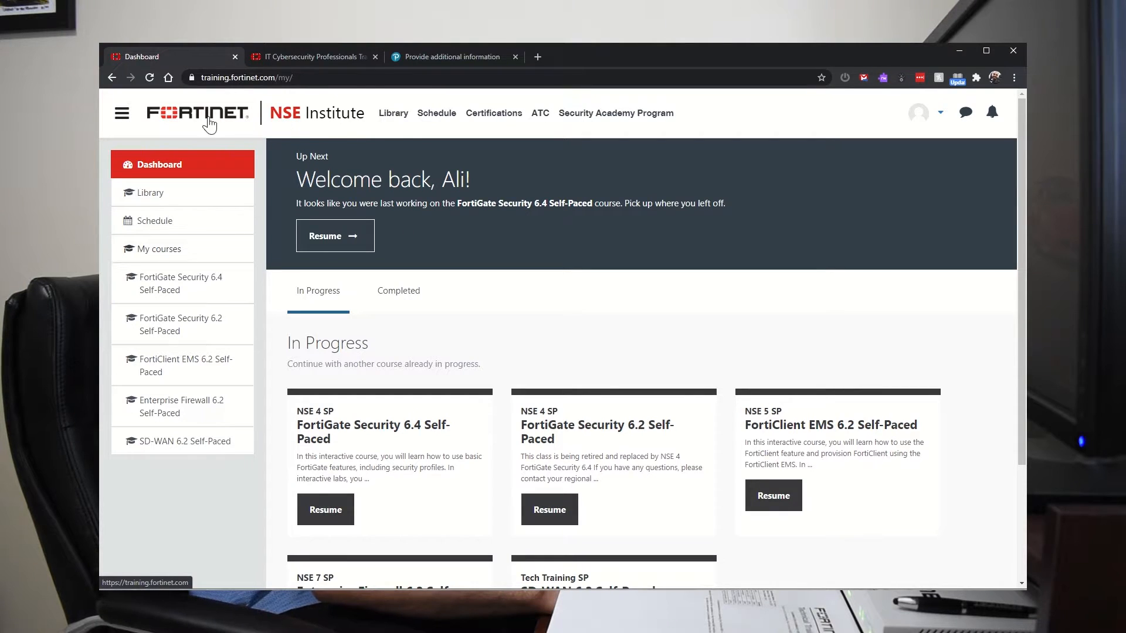
mouse_move(311, 127)
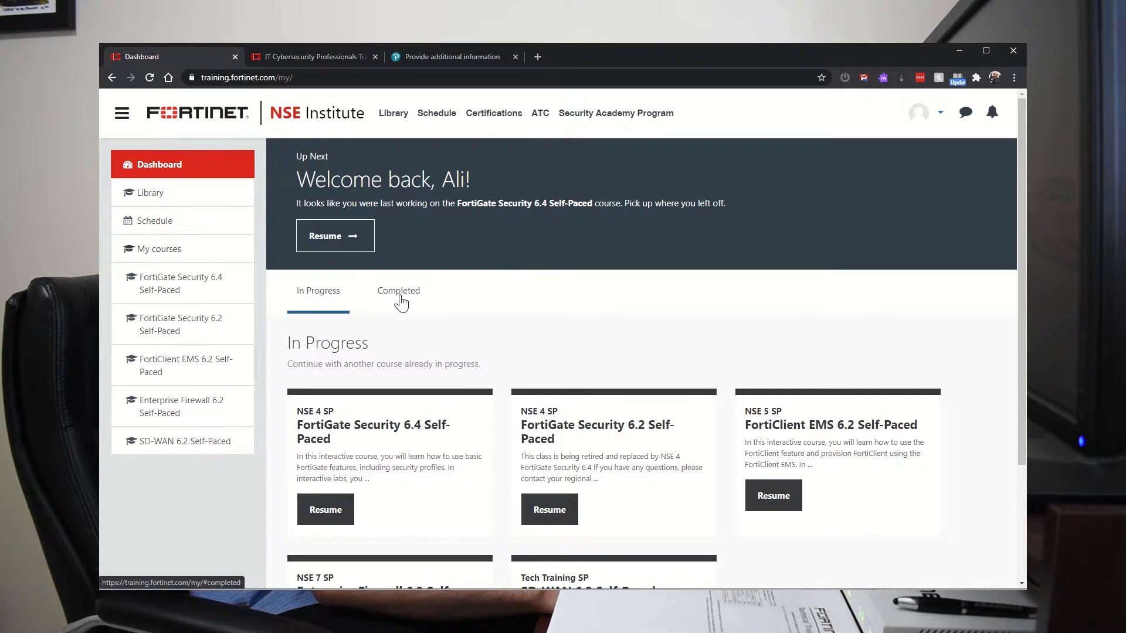
Show the dashboard's Completed courses and scroll to the NSE 4 certificate card, alongside the registration form.
left_click(399, 291)
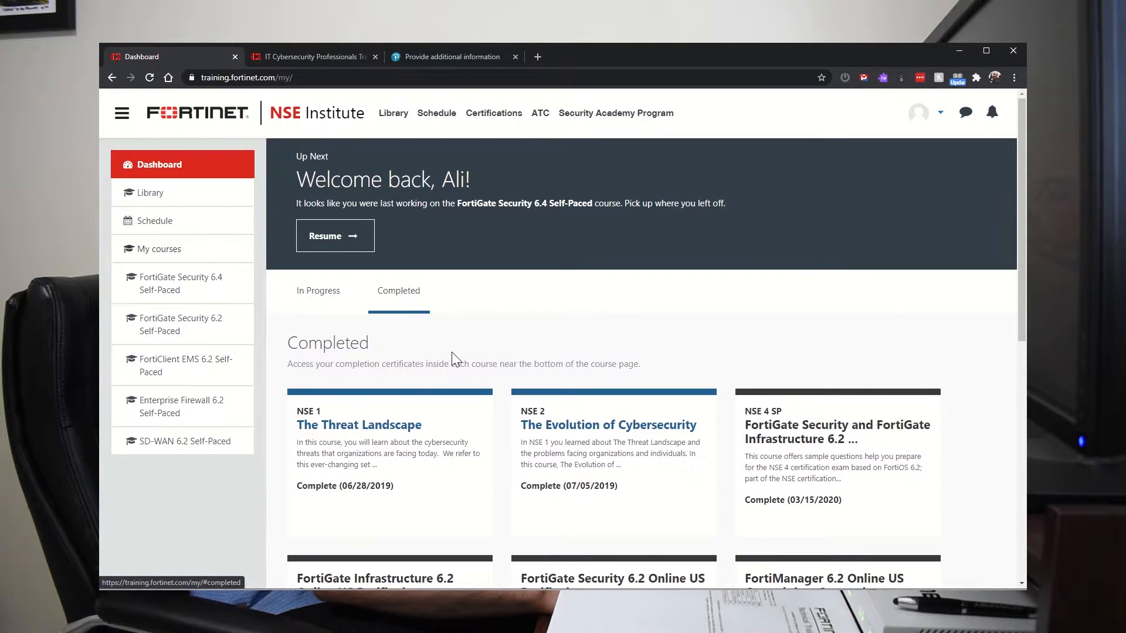
left_click(453, 56)
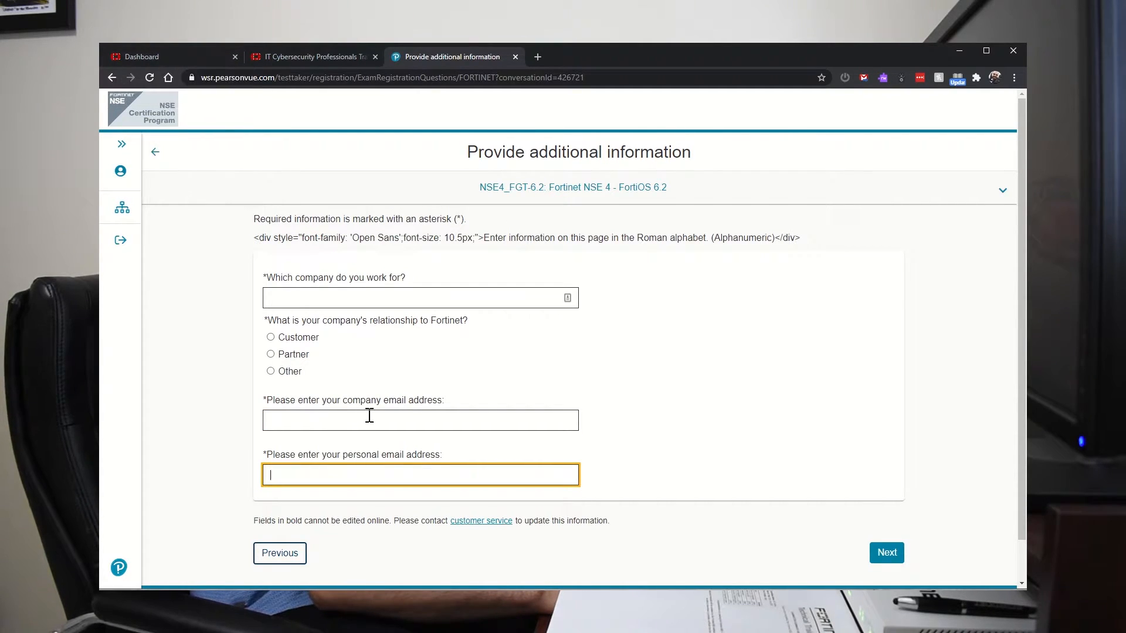
left_click(143, 57)
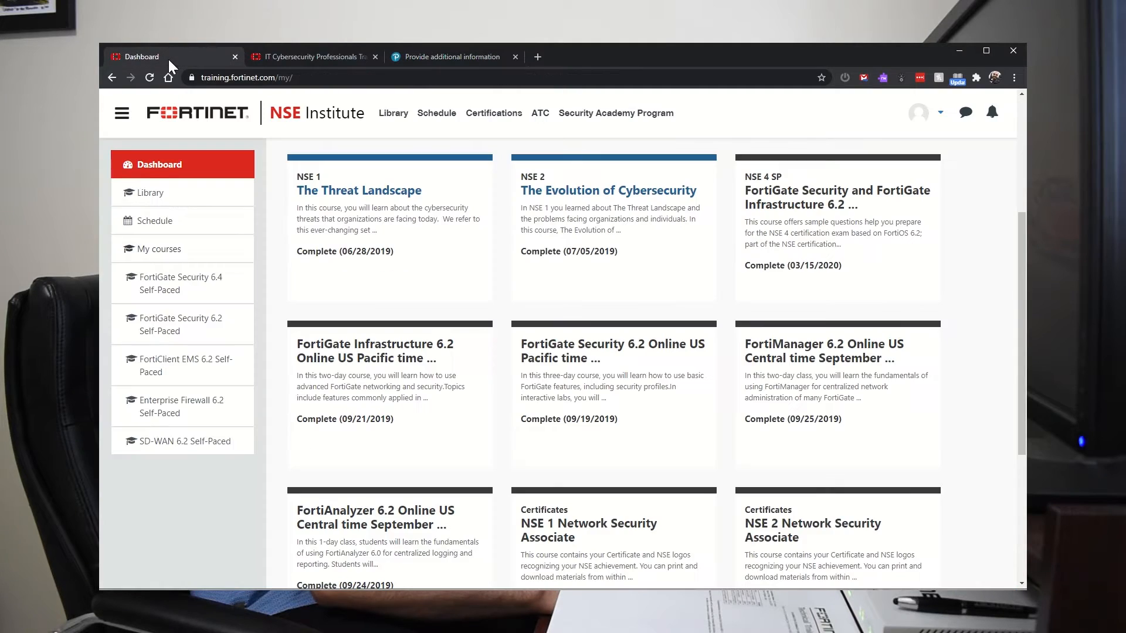
scroll("down", 3)
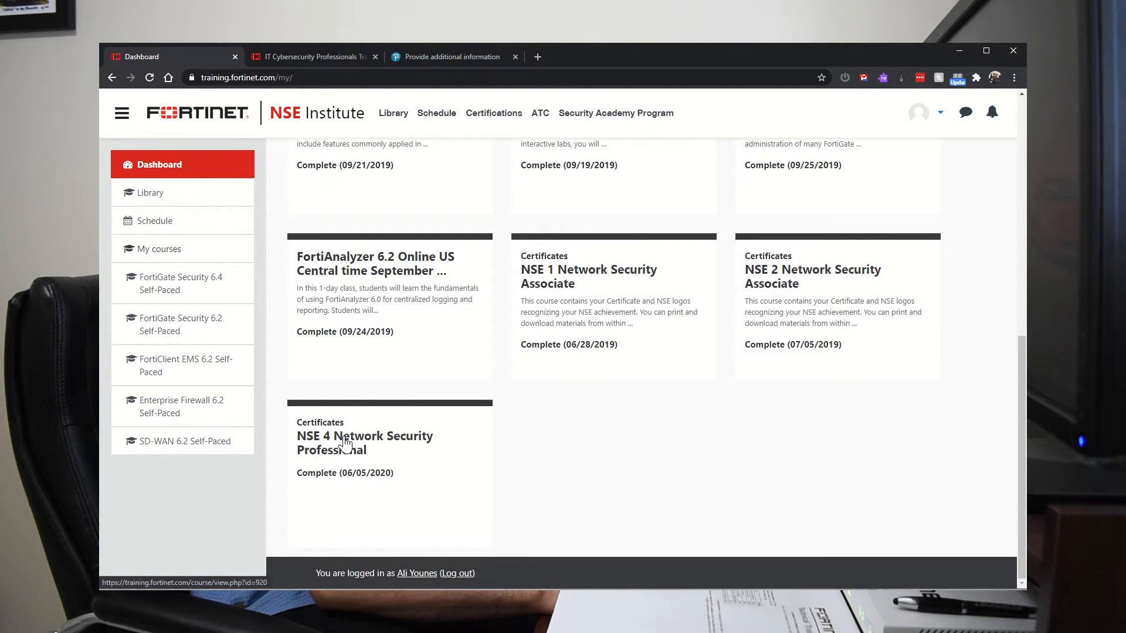
left_click(453, 56)
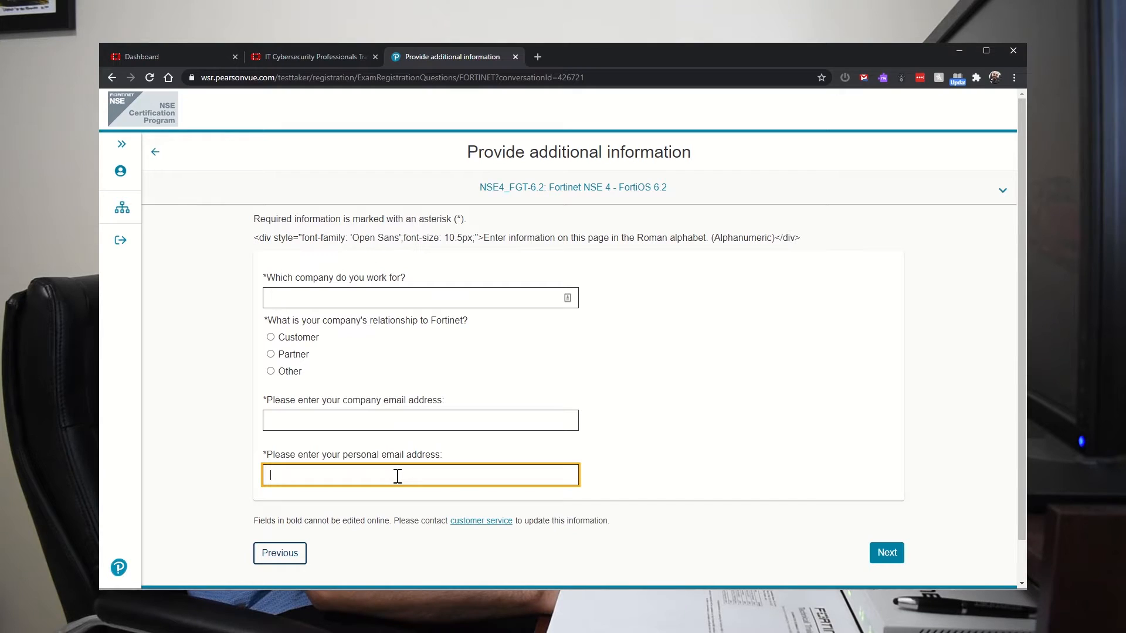
mouse_move(205, 114)
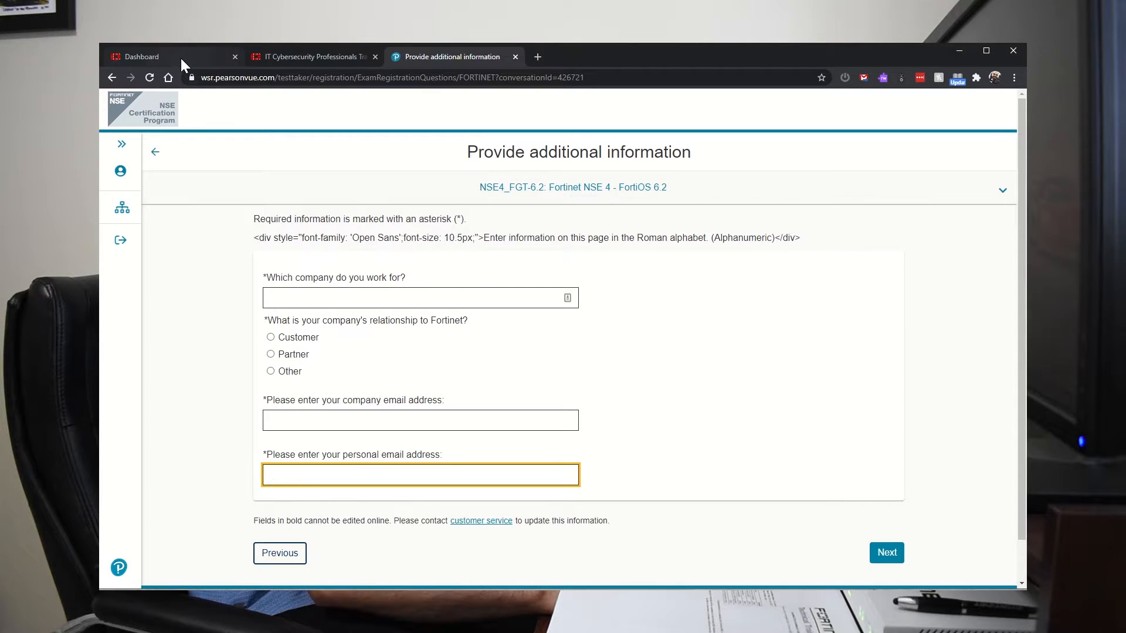
Bring up Fortinet's free cybersecurity training page and highlight 'until the end of 2020'.
left_click(142, 56)
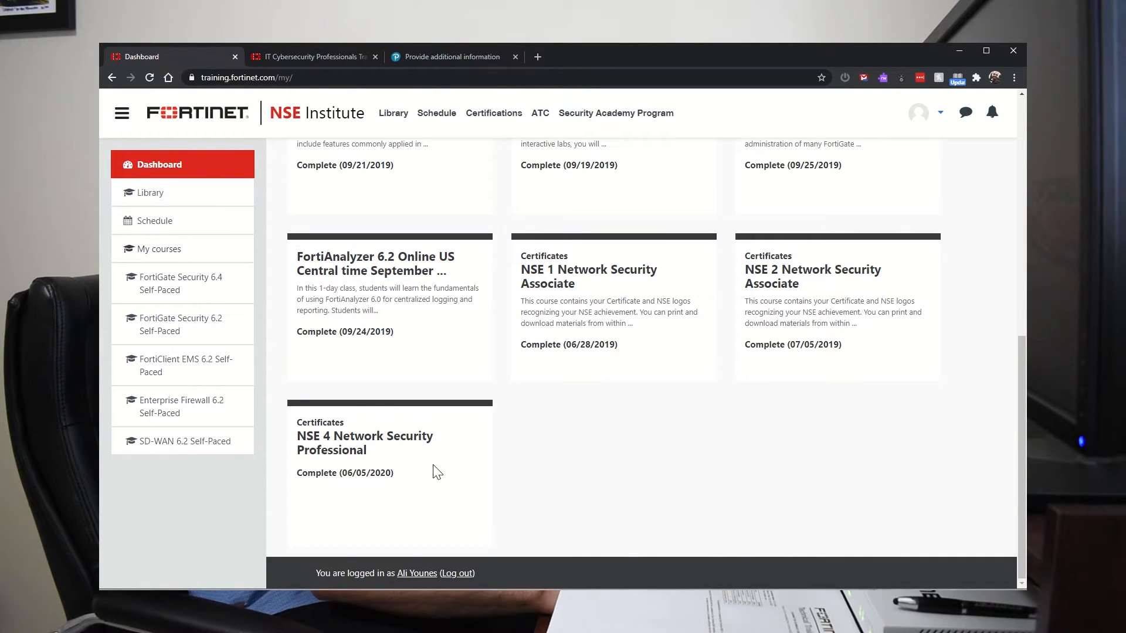
mouse_move(320, 439)
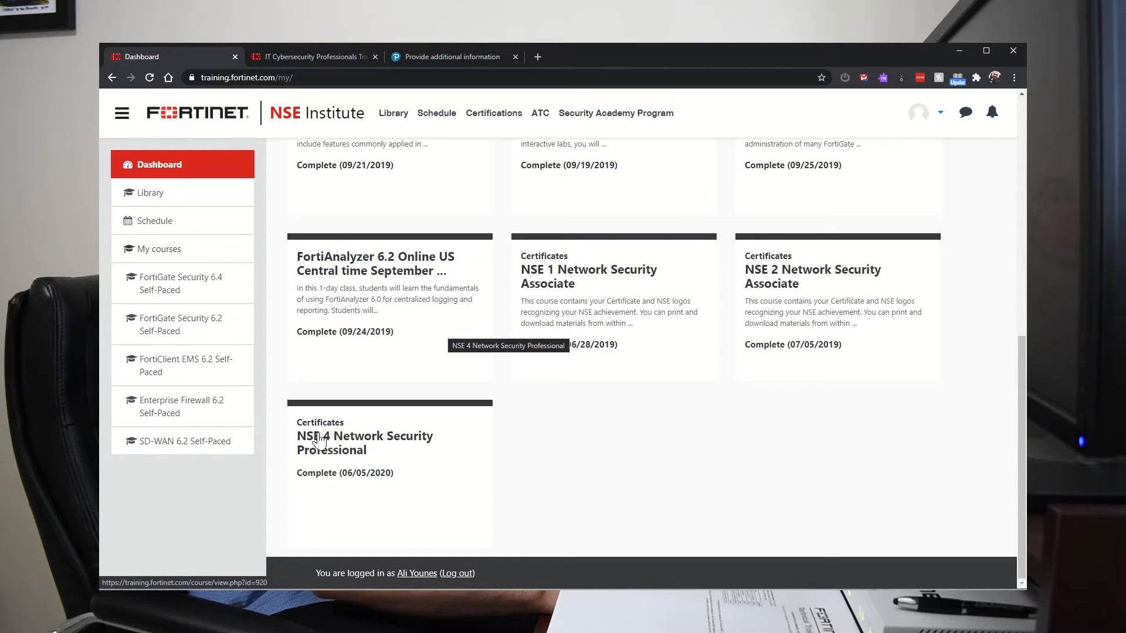
scroll("up", 3)
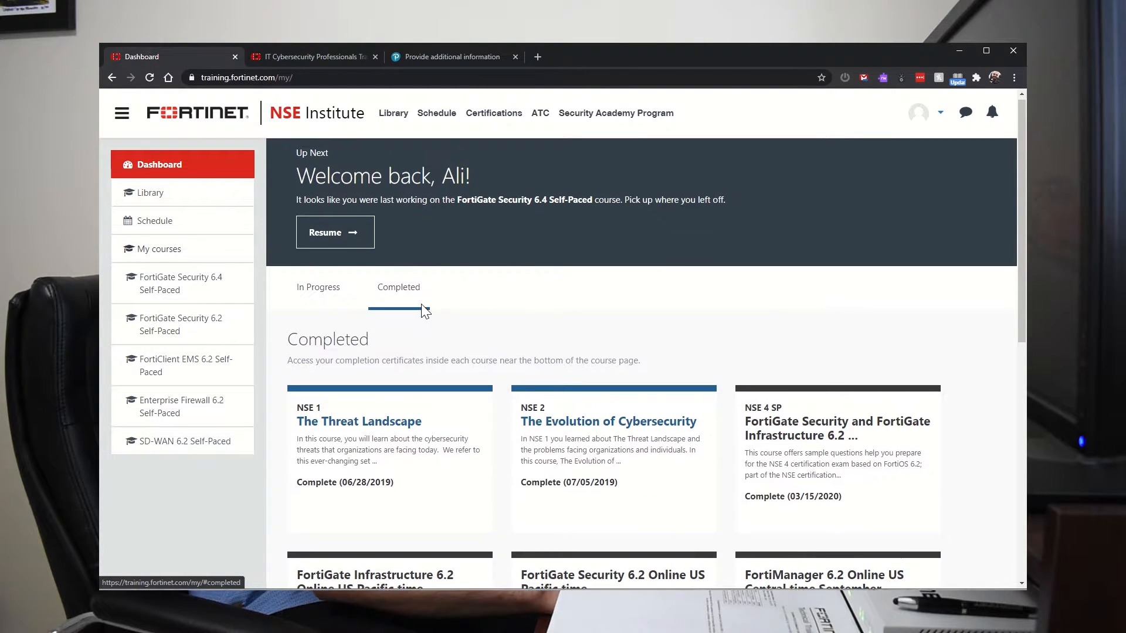
left_click(316, 56)
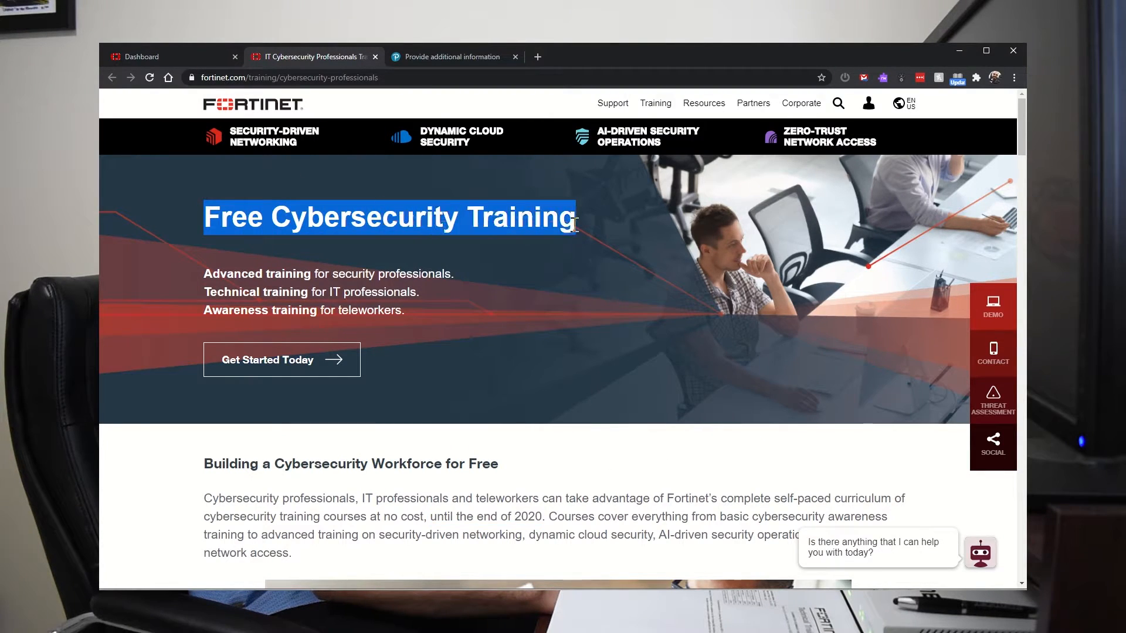
left_click_drag(431, 516, 543, 516)
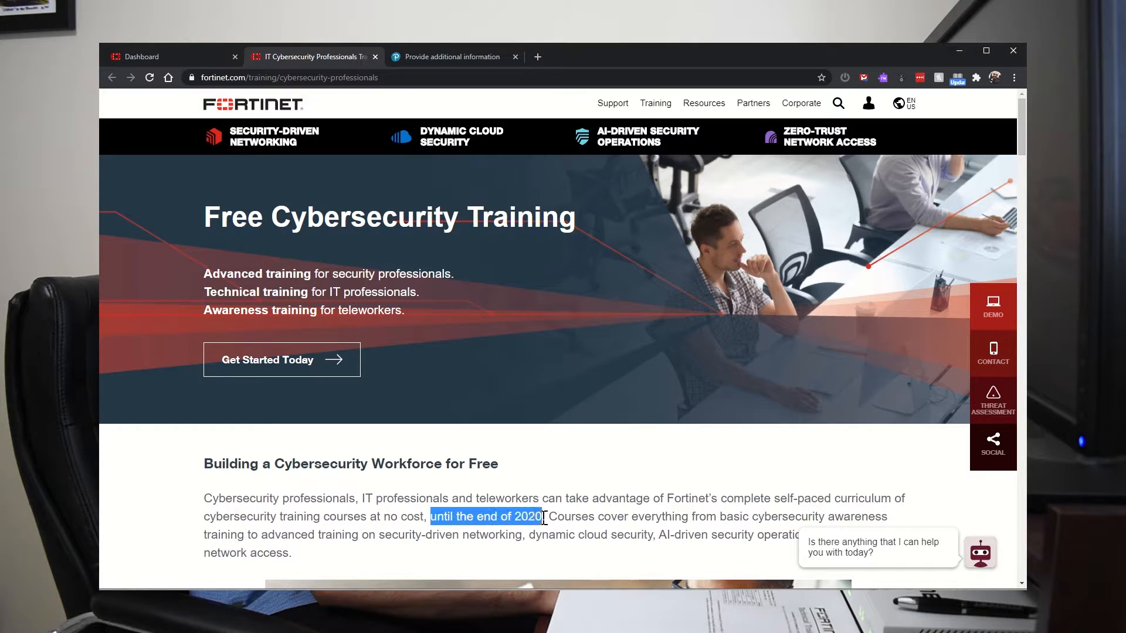
mouse_move(181, 56)
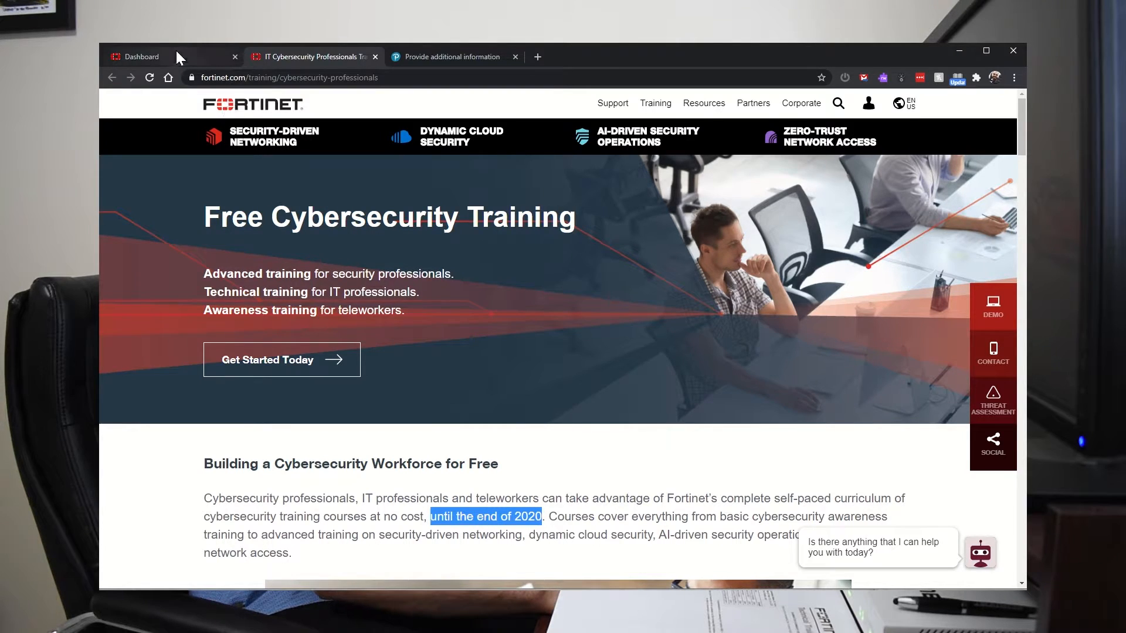
Show the NSE Institute course library filtered to NSE 4, listing FortiGate Security and Infrastructure 6.4 Self-Paced.
left_click(141, 56)
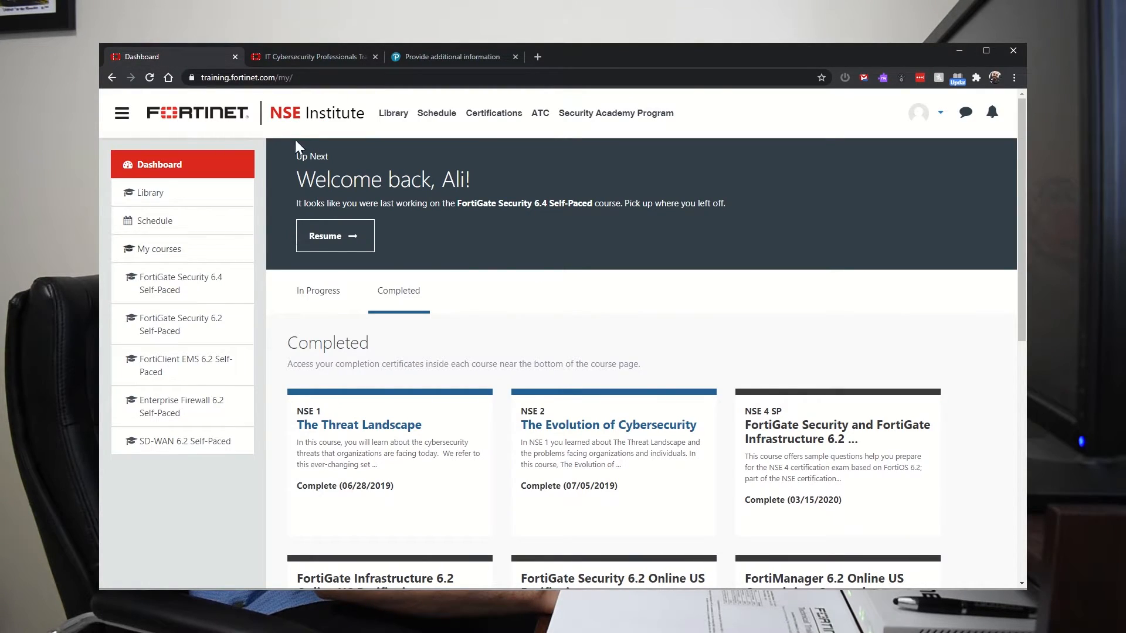
left_click(151, 192)
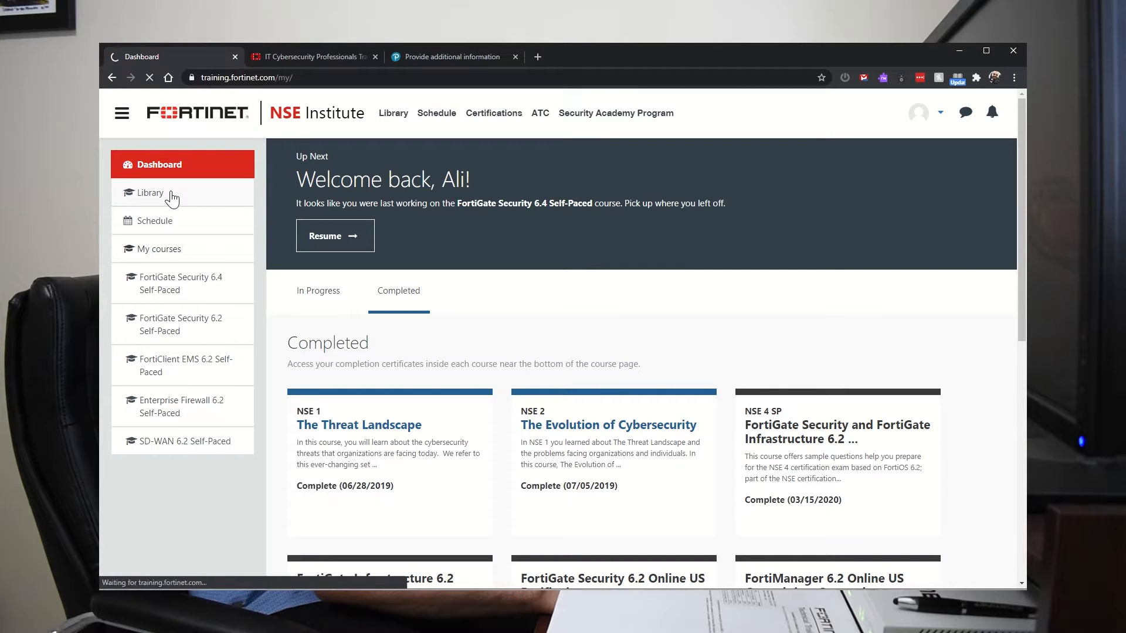
left_click(152, 192)
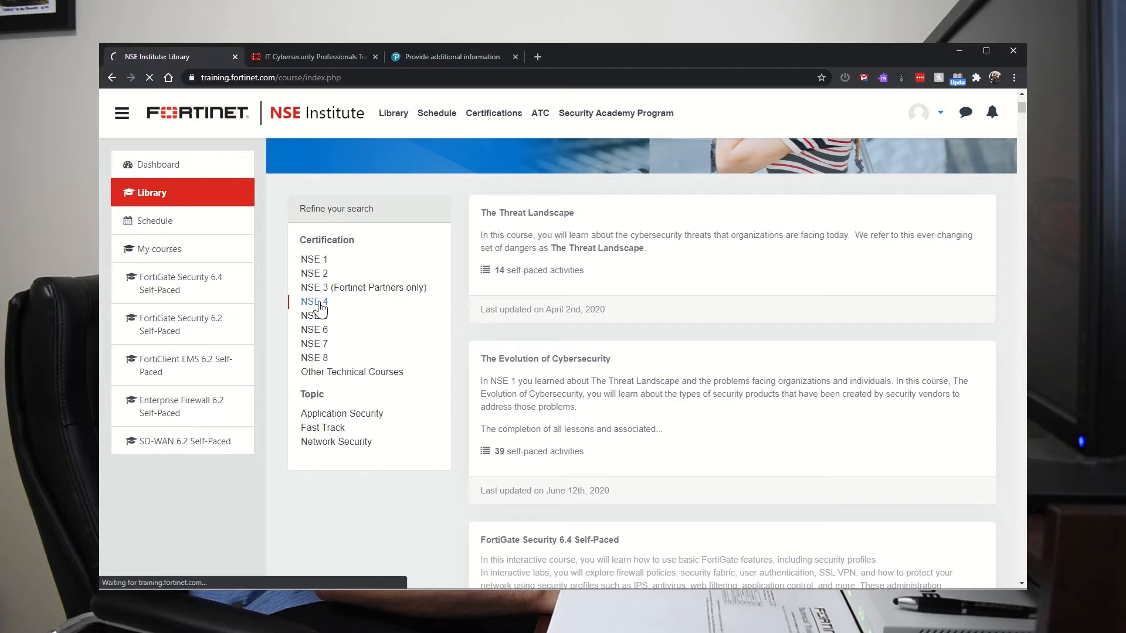
left_click(314, 302)
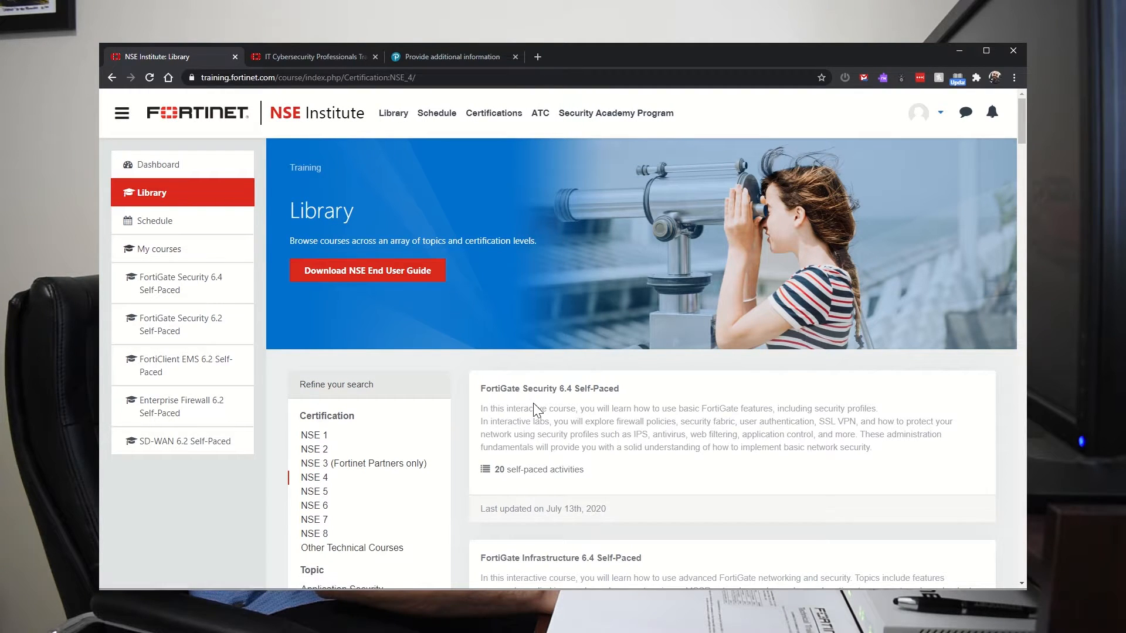
scroll("down", 3)
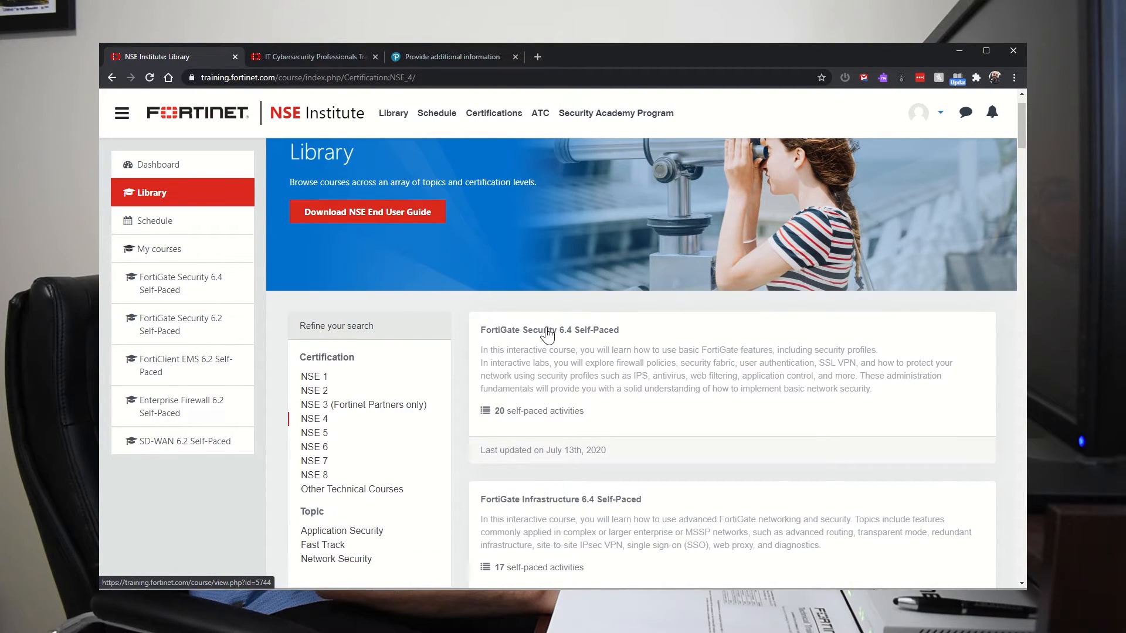
Start the FortiGate Security 6.4 Self-Paced course, then view the FortiGate Infrastructure study guide in Acrobat Reader.
left_click(549, 330)
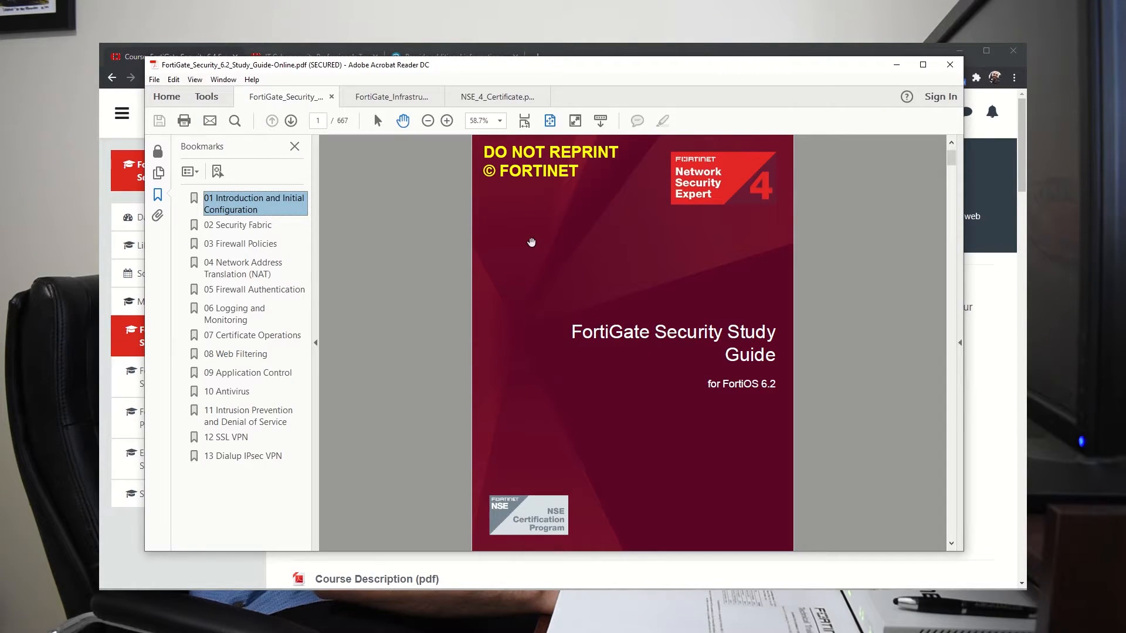
mouse_move(558, 415)
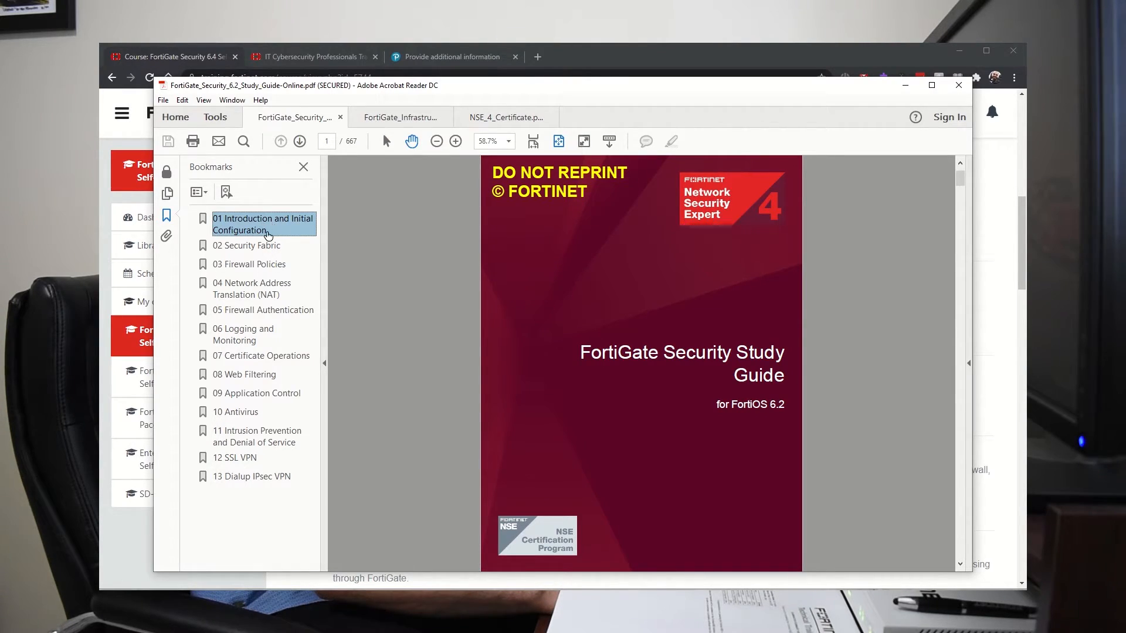
mouse_move(266, 265)
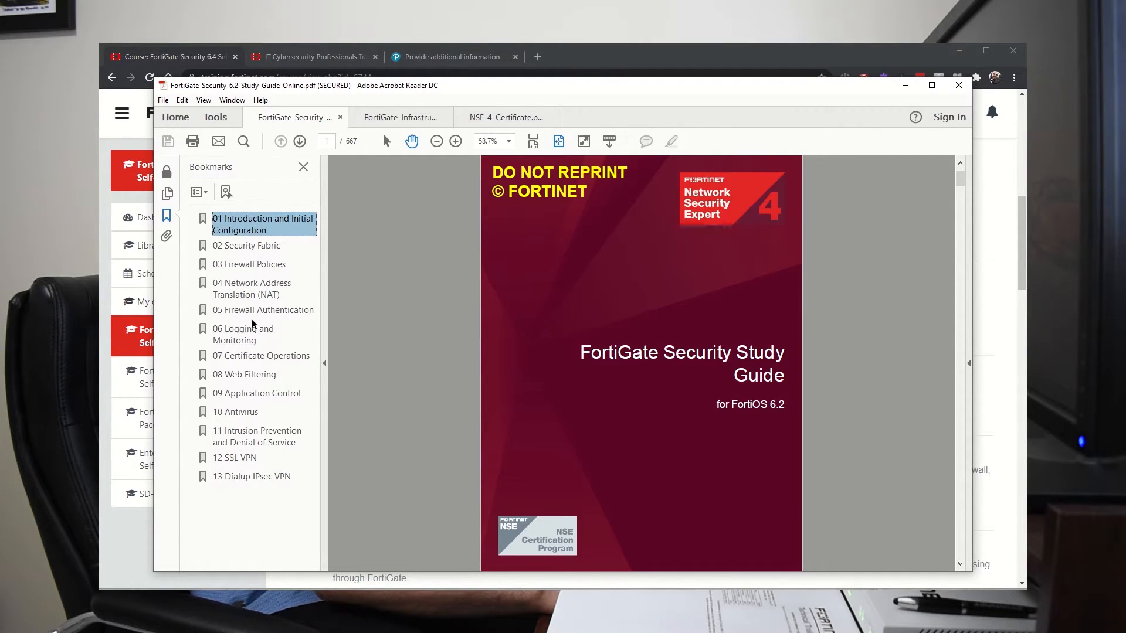
mouse_move(247, 432)
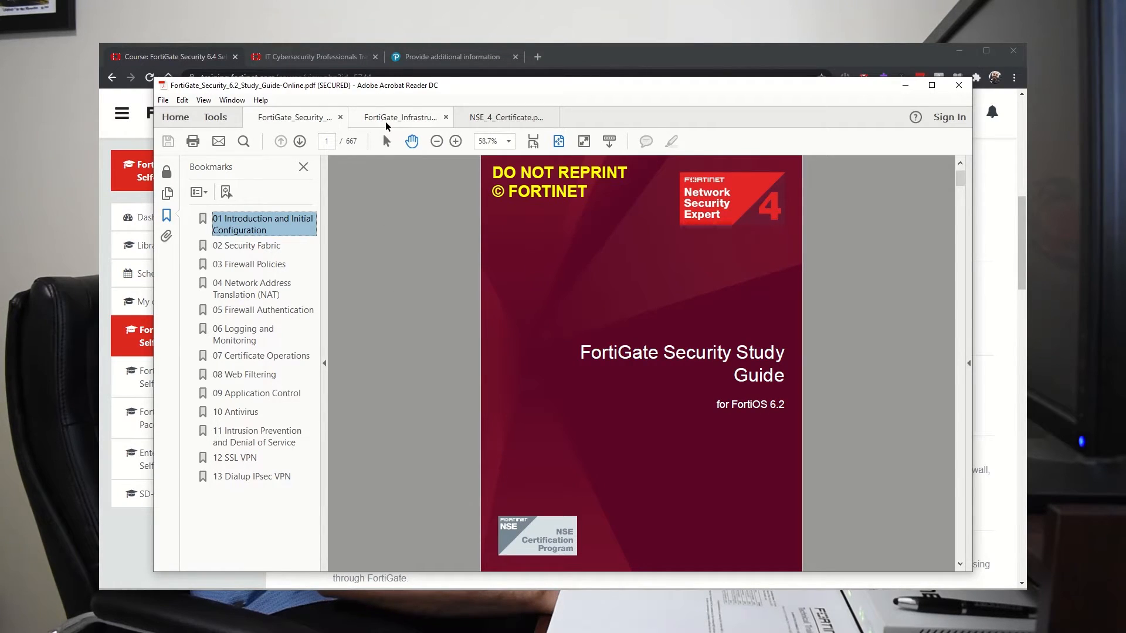
left_click(399, 117)
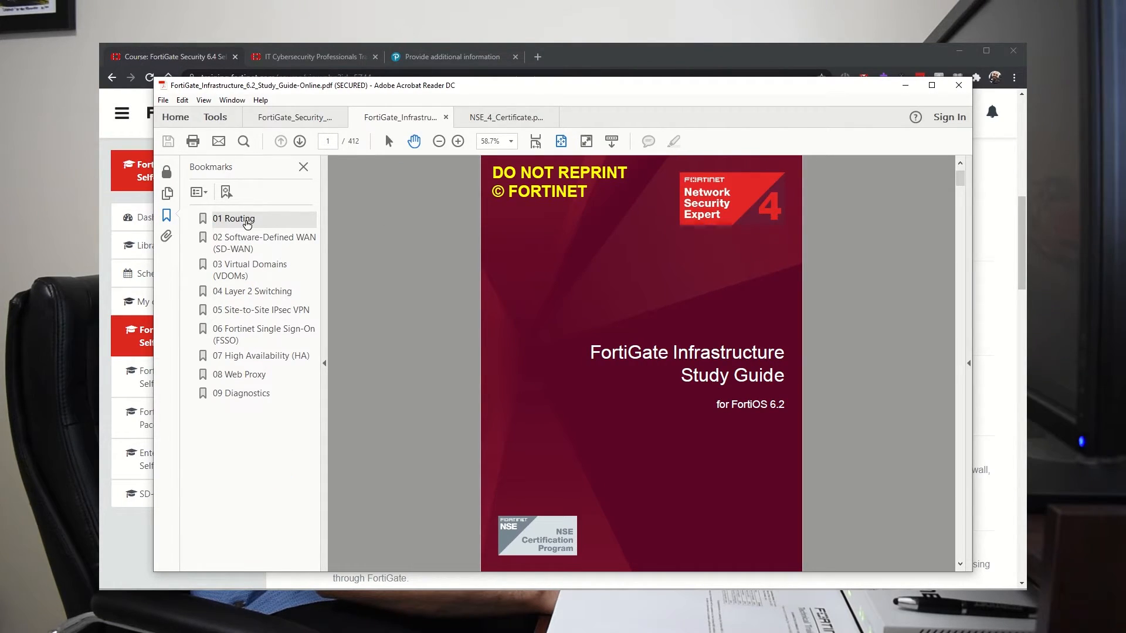
mouse_move(242, 249)
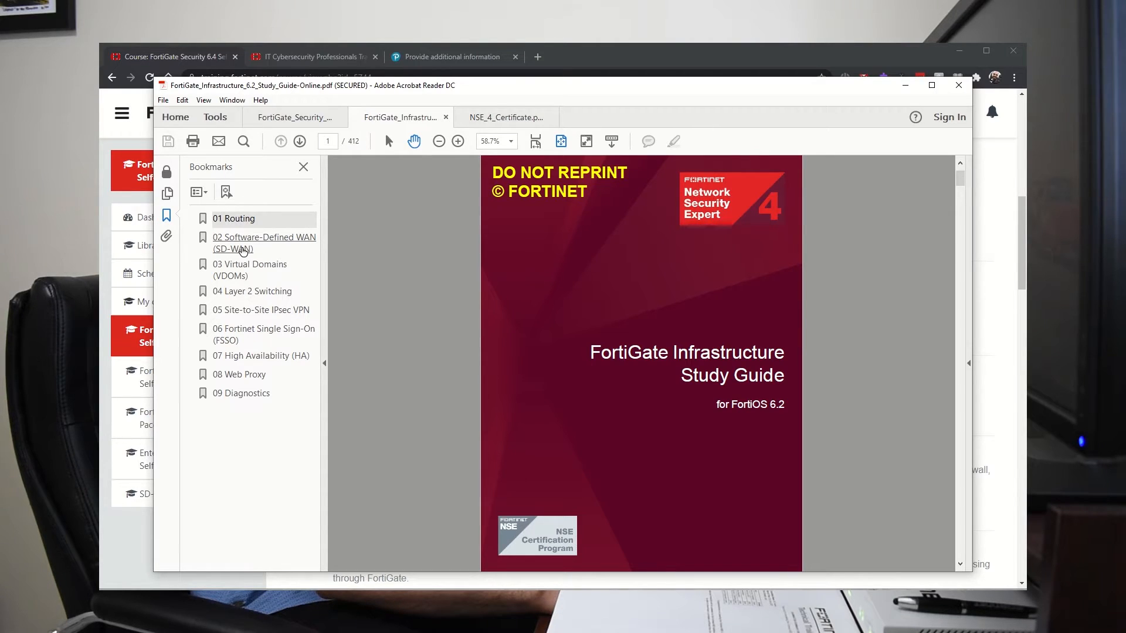
mouse_move(225, 279)
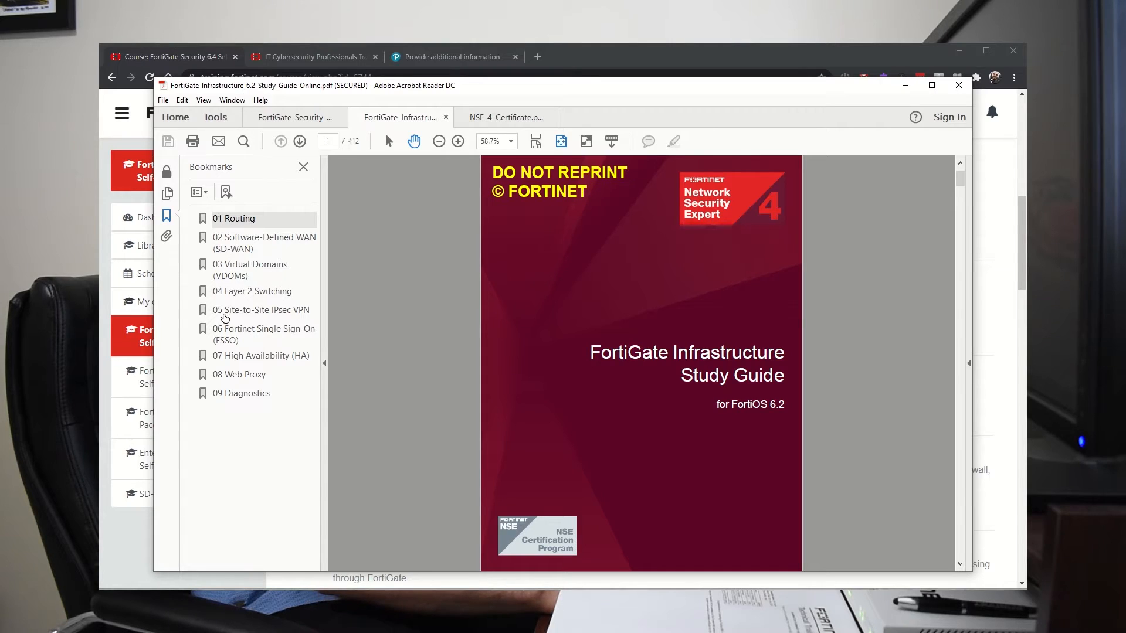
mouse_move(292, 359)
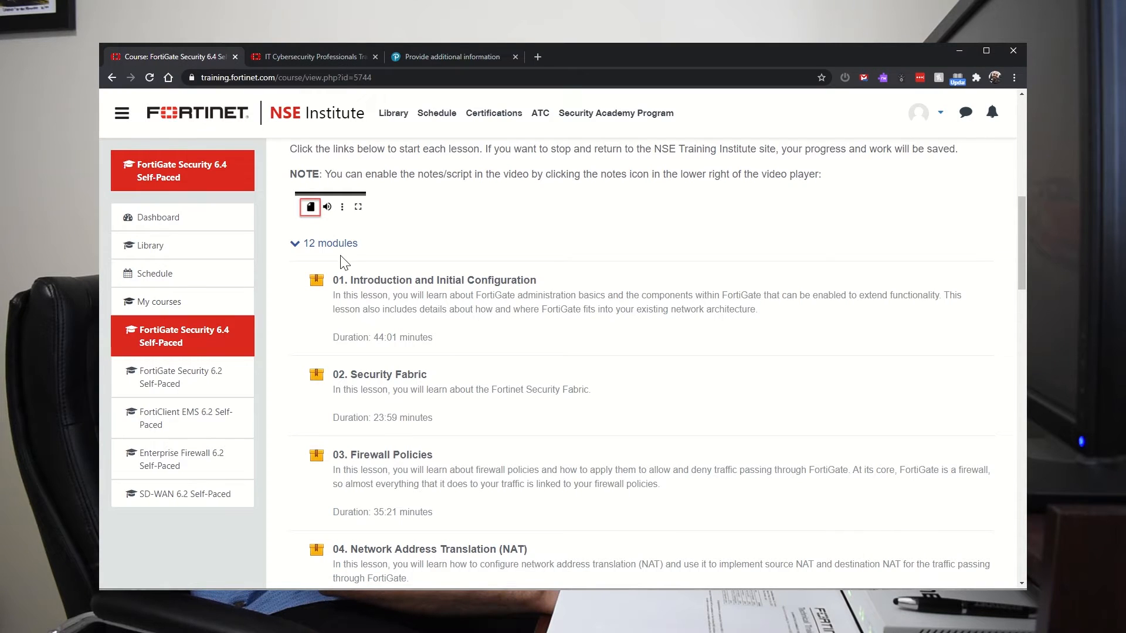
Scroll through the FortiGate Security 6.4 course page's lessons and back up.
scroll("down", 3)
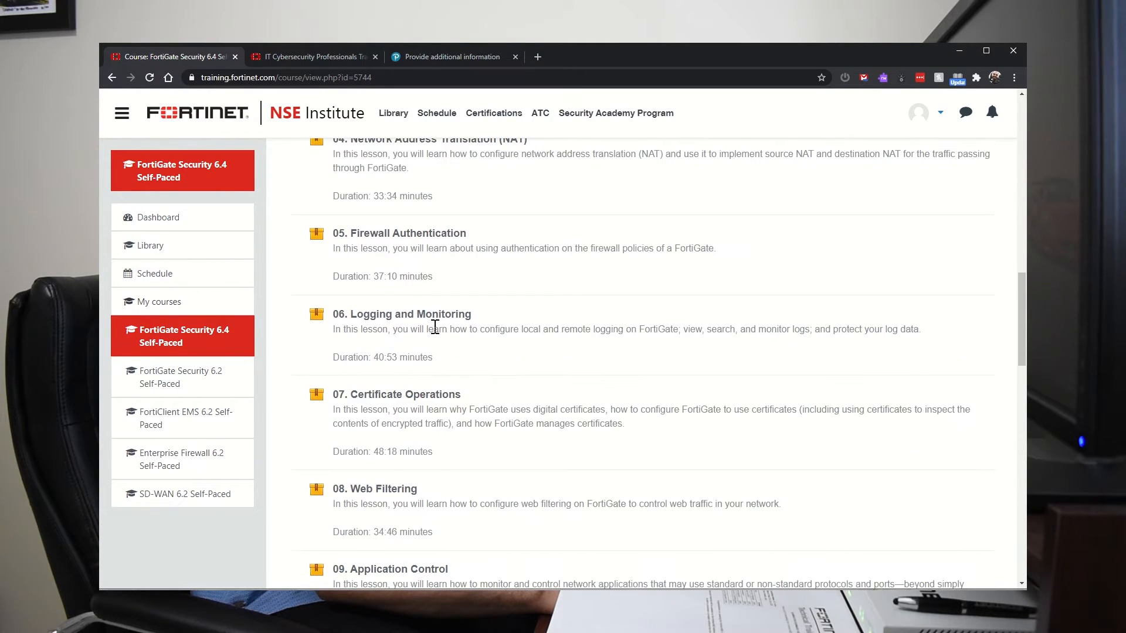
scroll("down", 3)
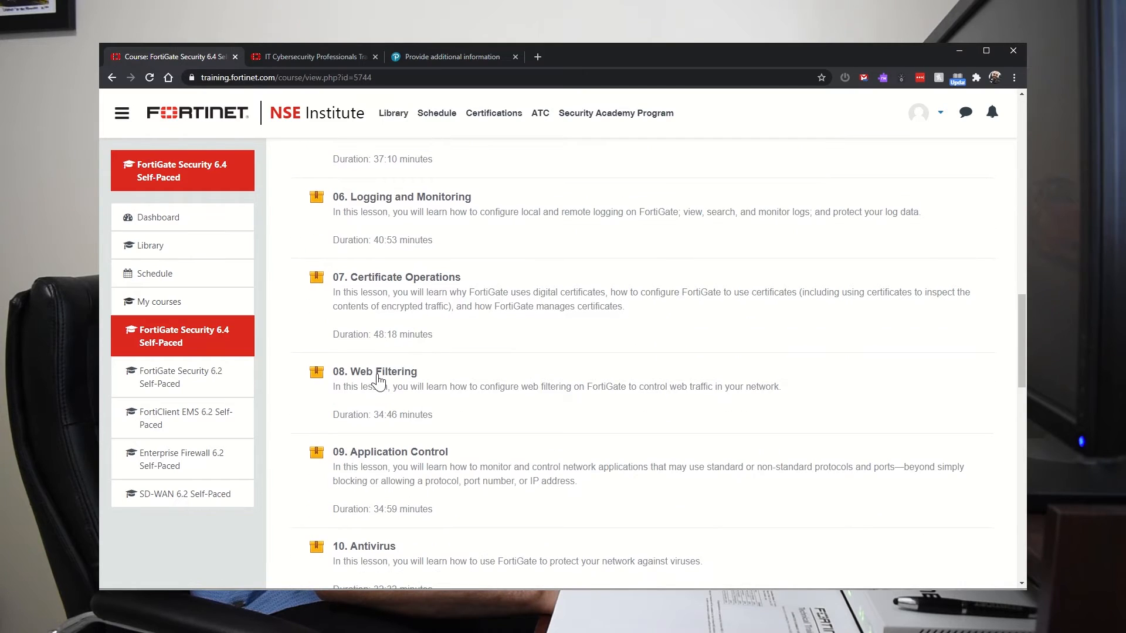
scroll("down", 3)
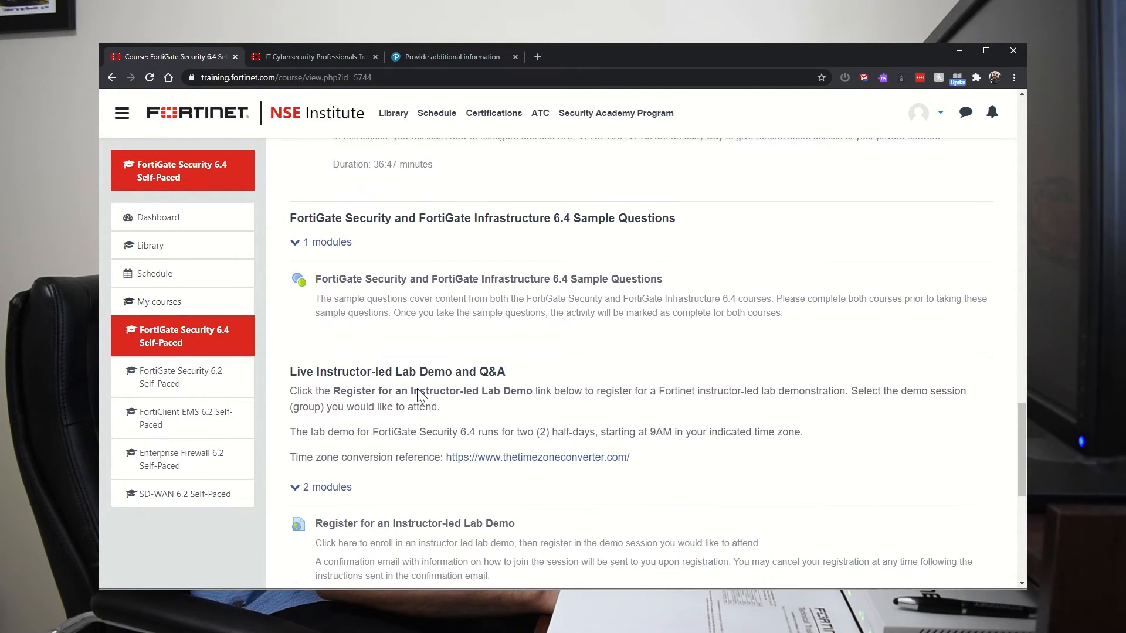
scroll("down", 3)
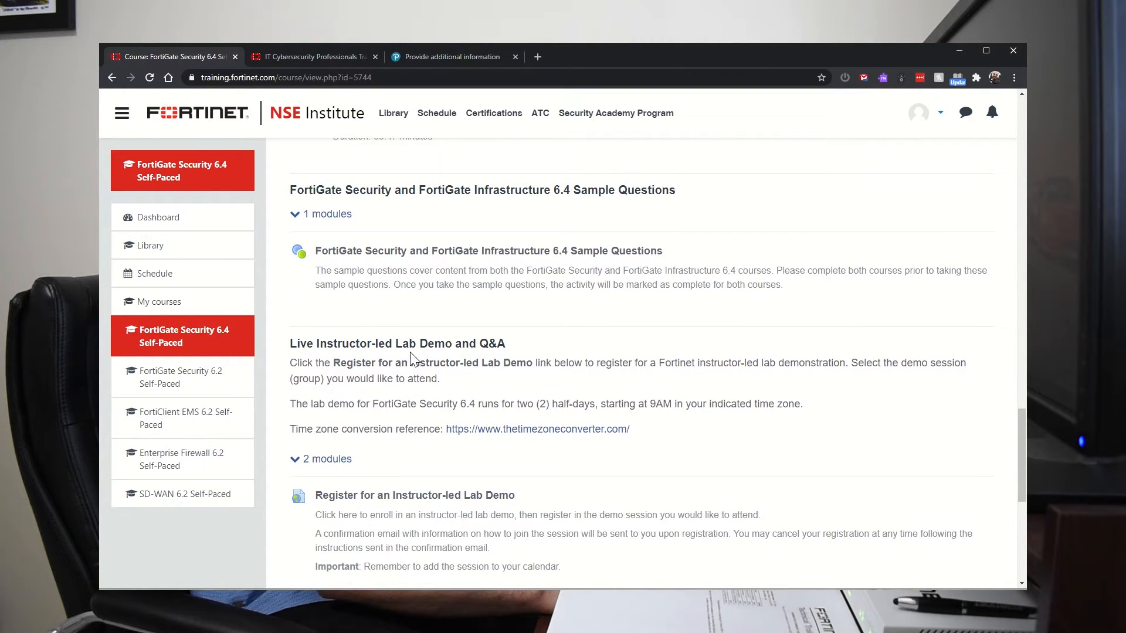
scroll("up", 3)
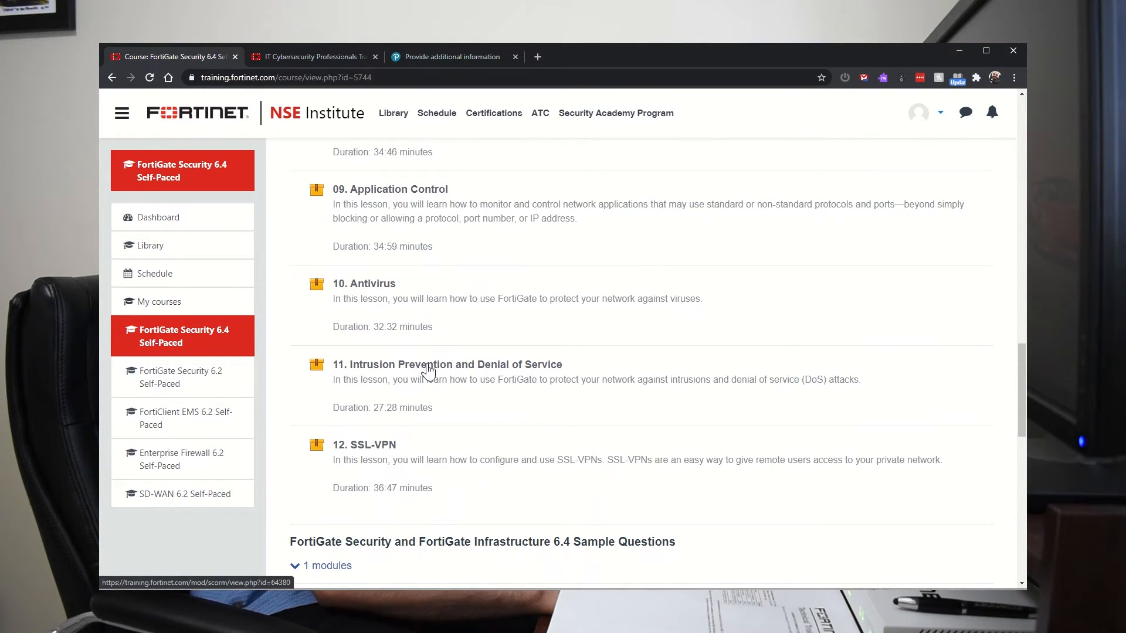
mouse_move(383, 299)
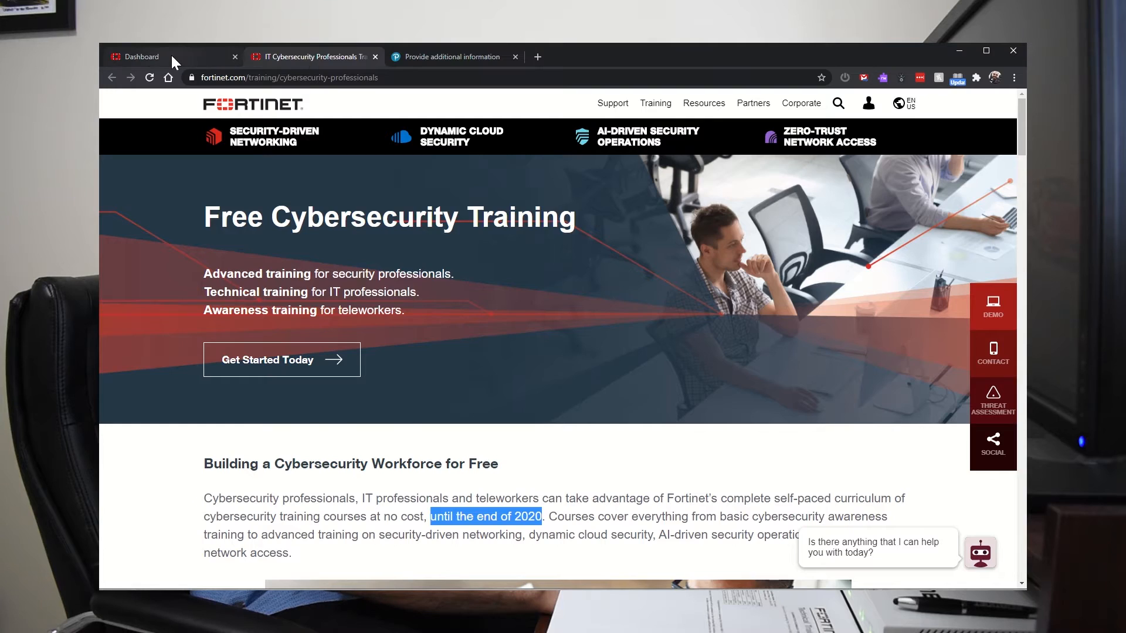
Return to the NSE Institute dashboard, glancing at the earned NSE 4 certificate PDF on the way.
left_click(141, 57)
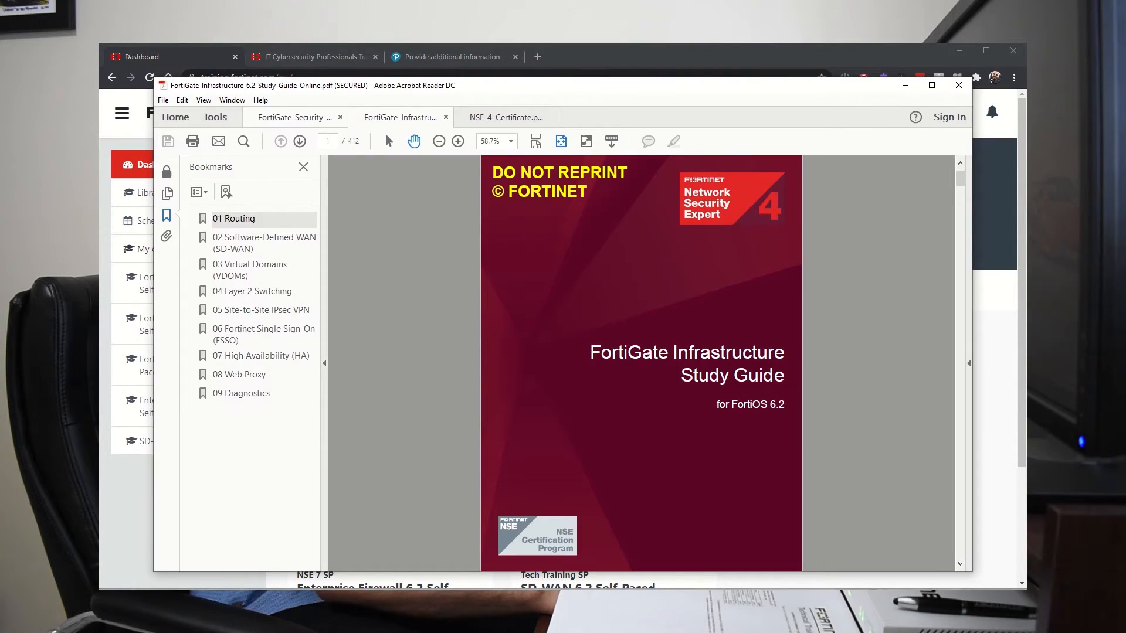
left_click(504, 117)
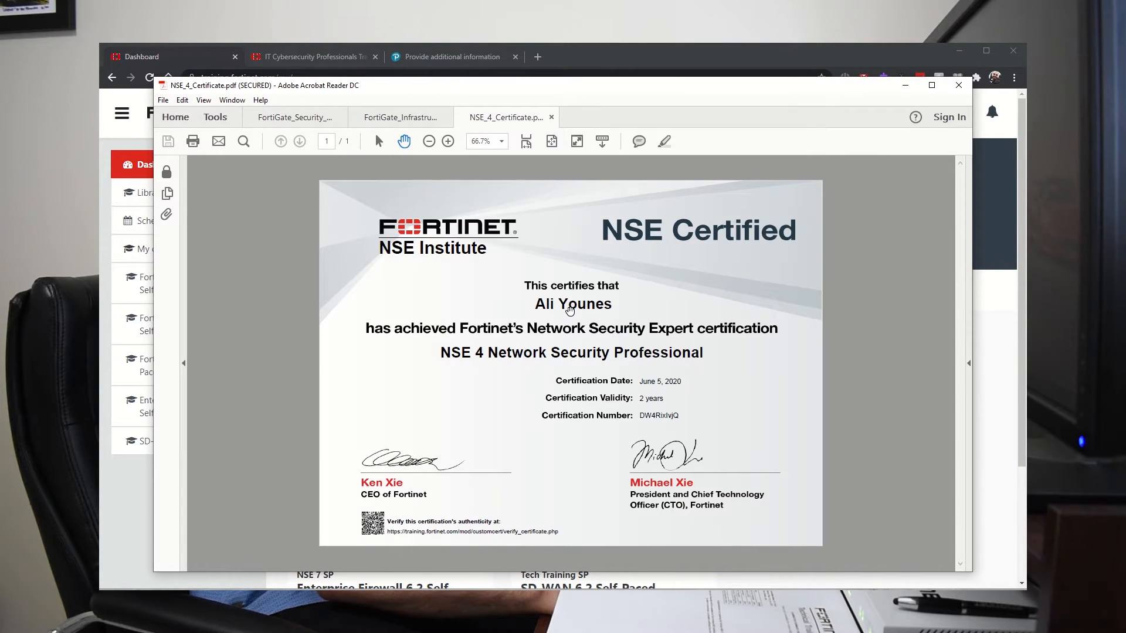
left_click(959, 84)
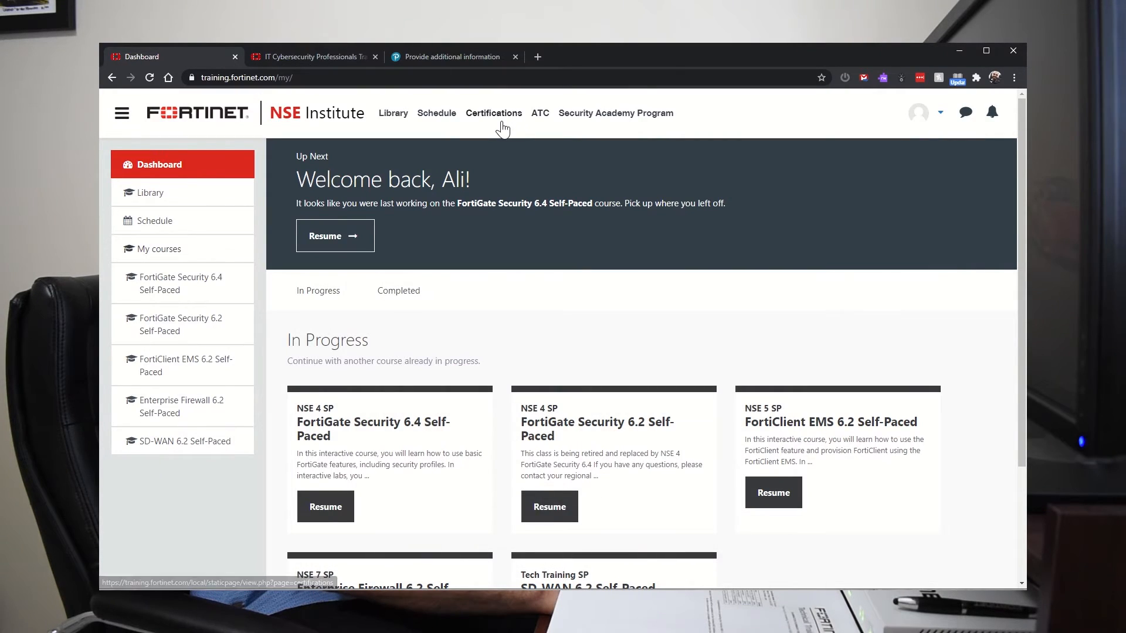
mouse_move(397, 295)
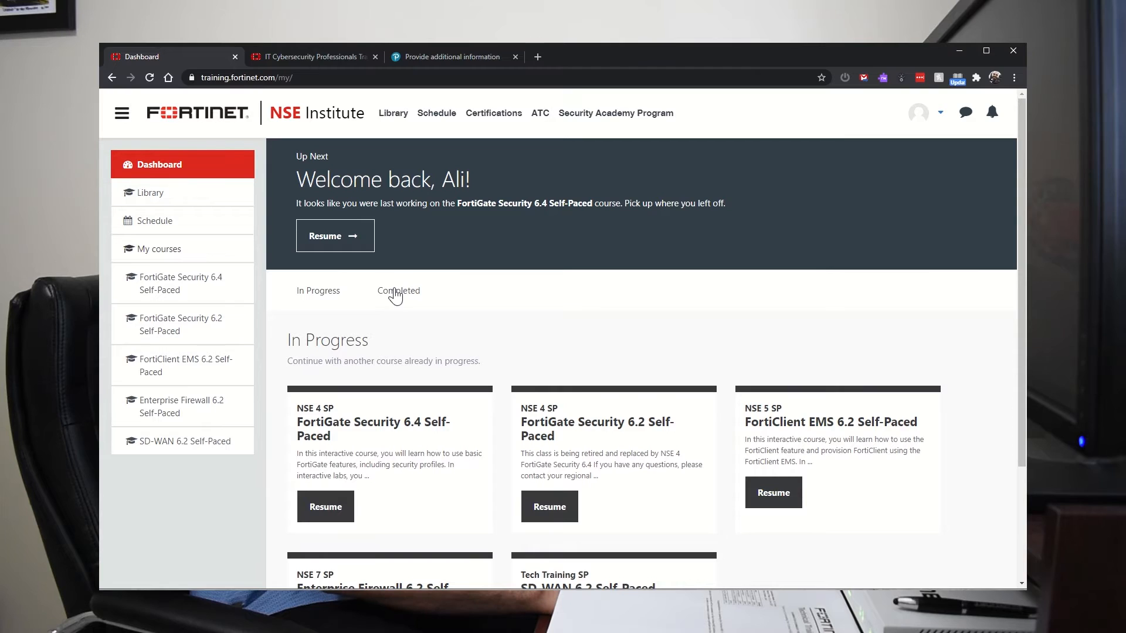
From the Completed list, launch the NSE 4 Network Security Professional course card.
left_click(399, 291)
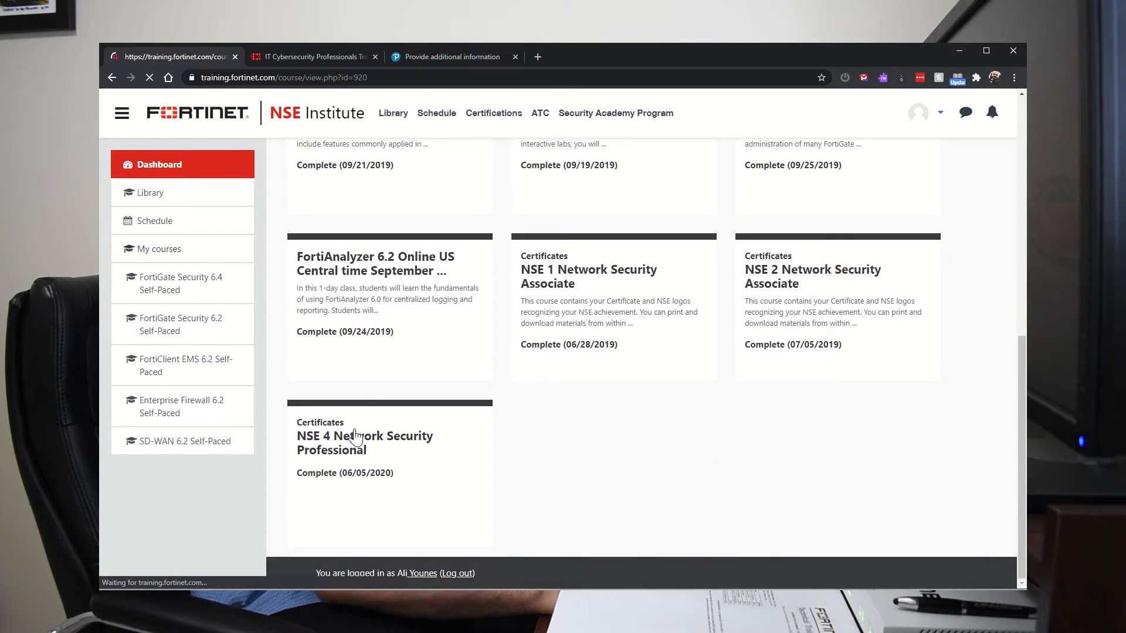
left_click(365, 443)
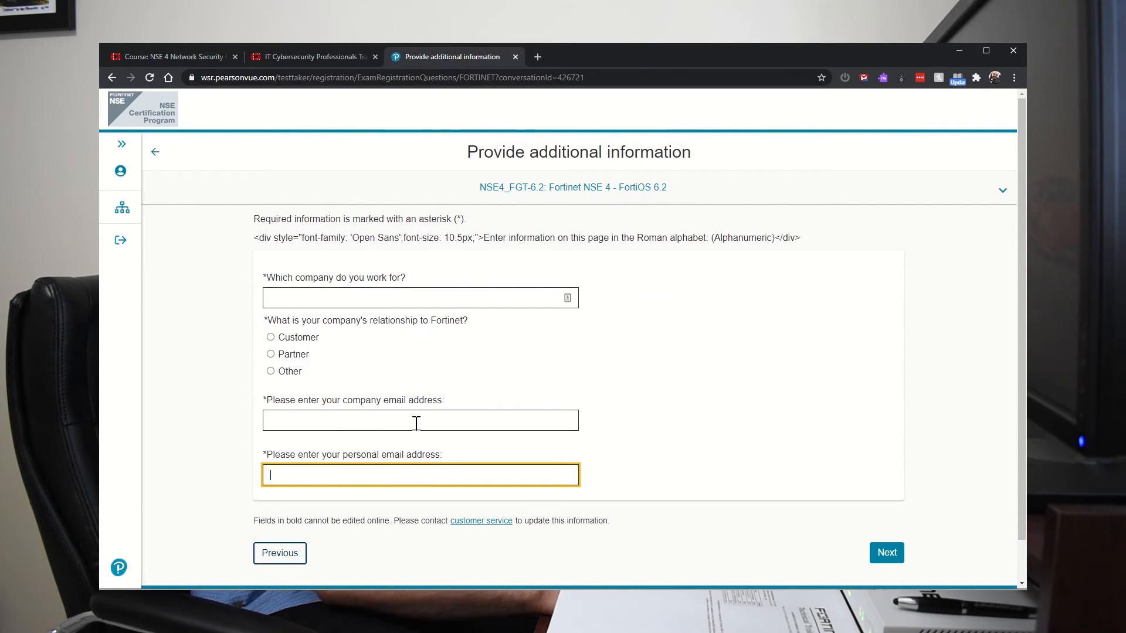
View the Fortinet NSE Level 4 logo image from the course page and go back to the course.
left_click(170, 56)
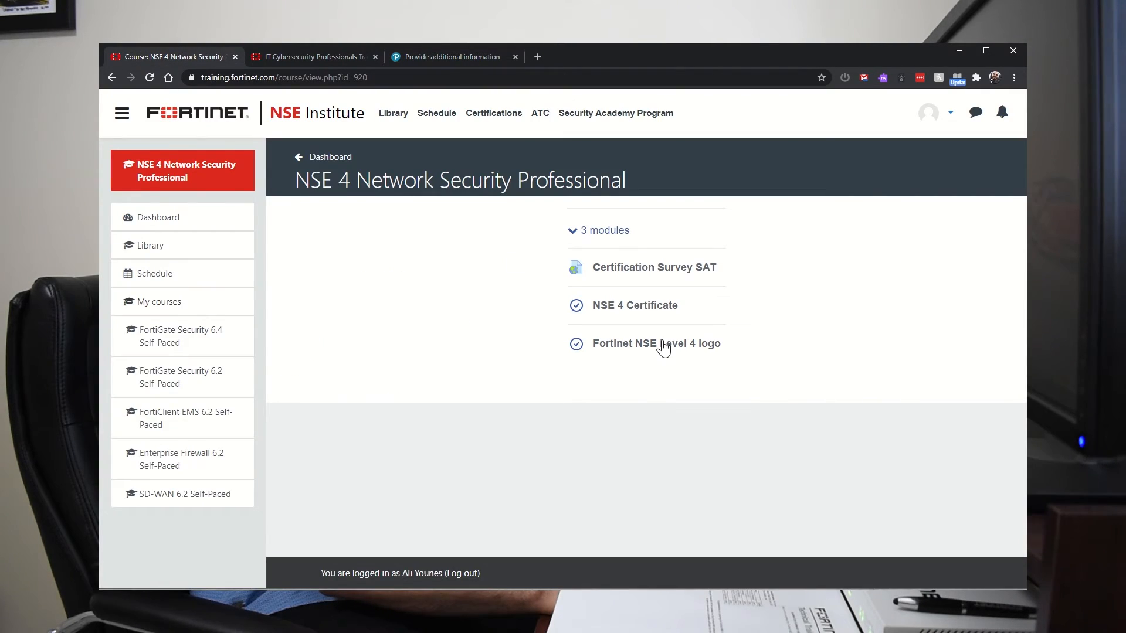
mouse_move(630, 312)
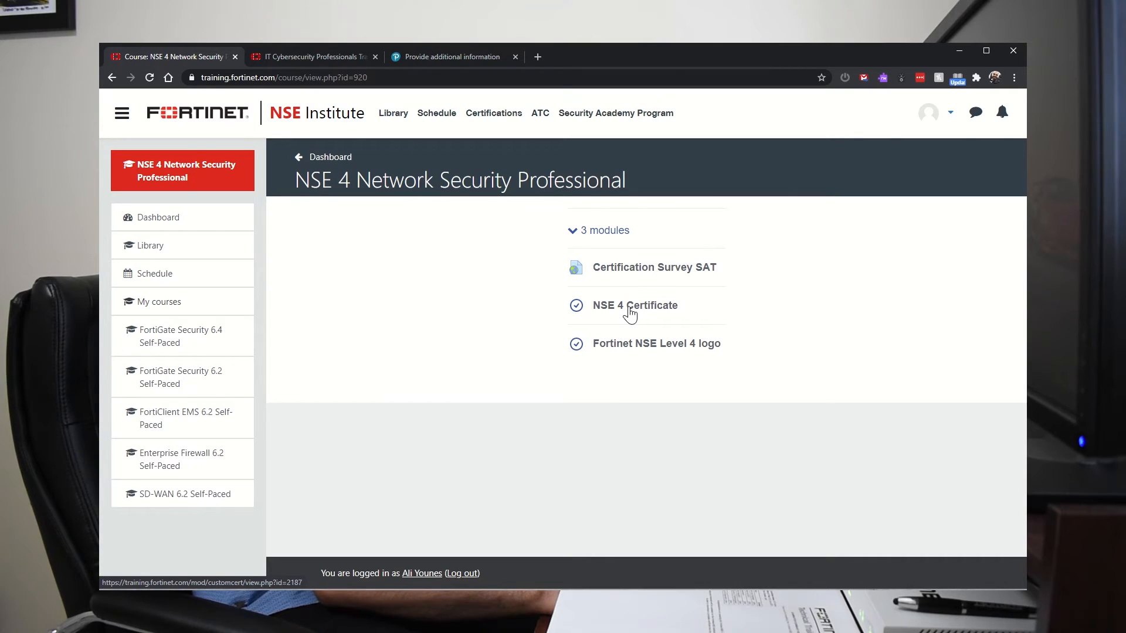
mouse_move(617, 331)
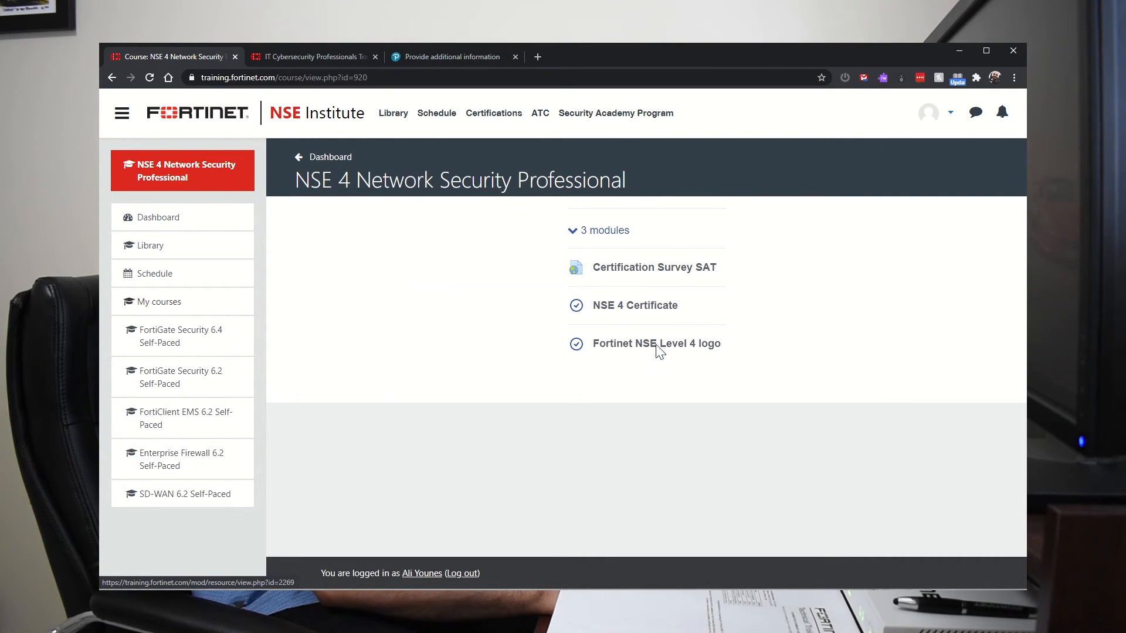
left_click(657, 343)
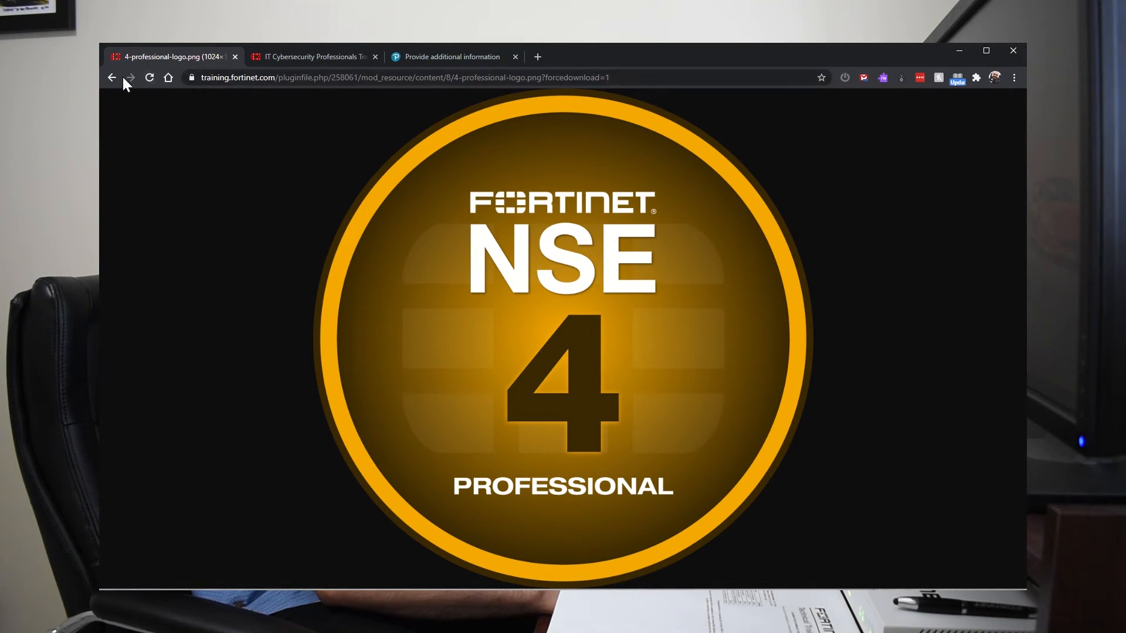
left_click(111, 78)
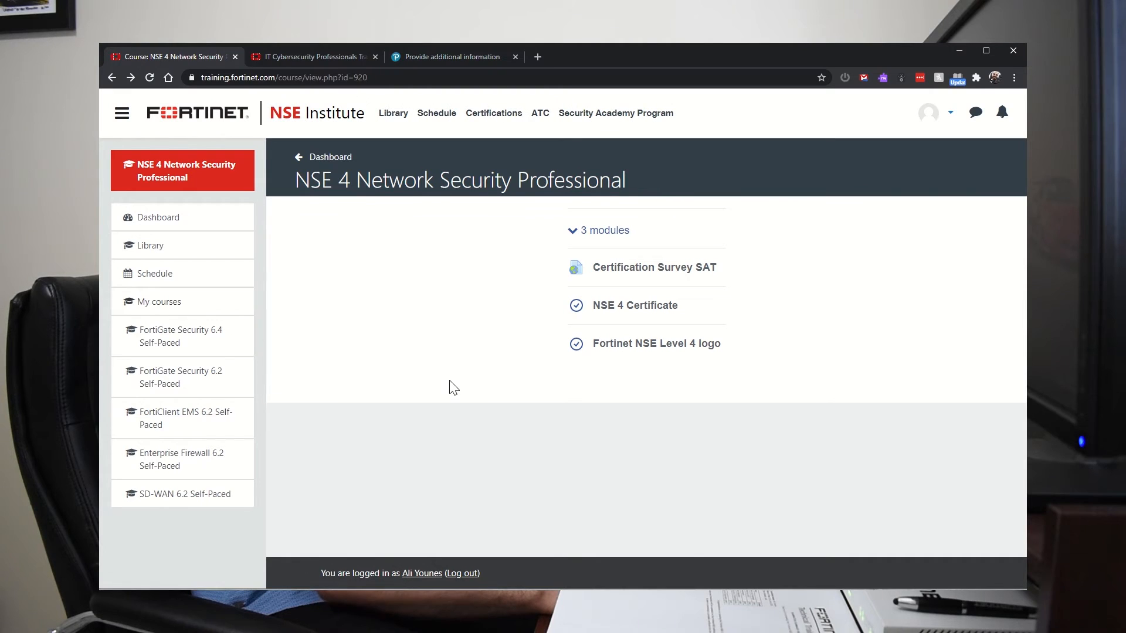
mouse_move(514, 334)
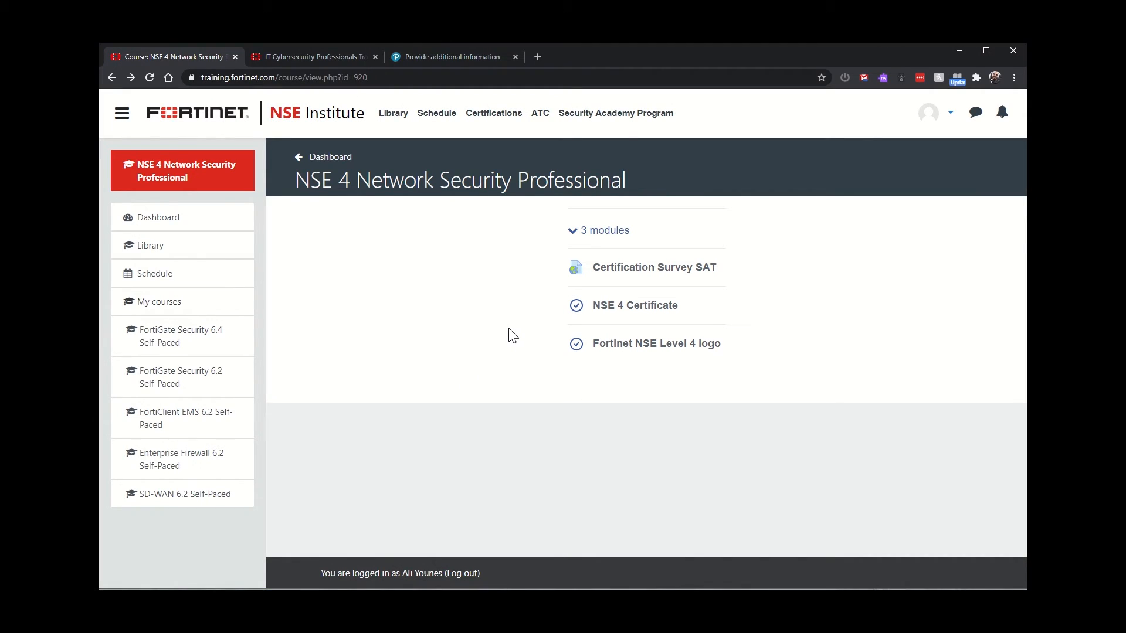